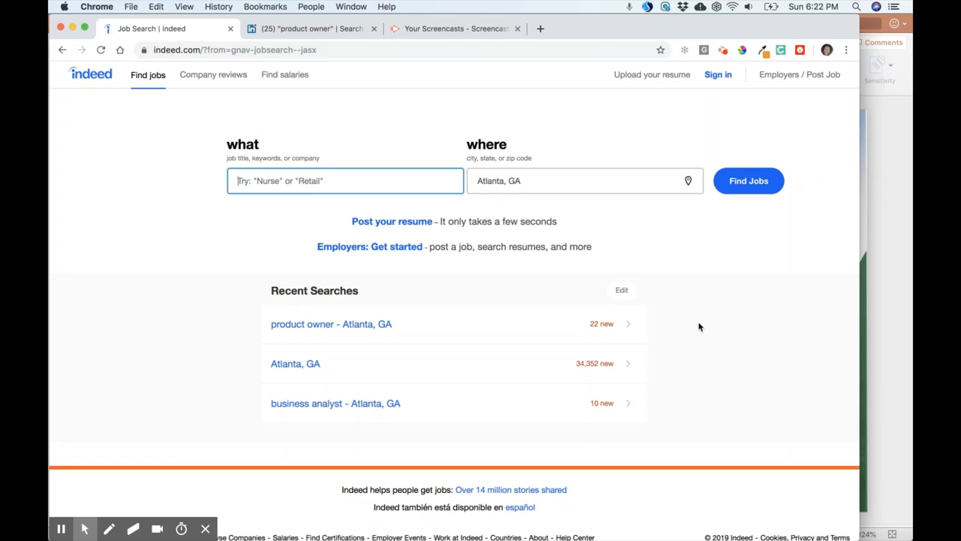
- Search Indeed for 'product owner' jobs in Atlanta, GA
{"action": "type", "text": "product owne"}
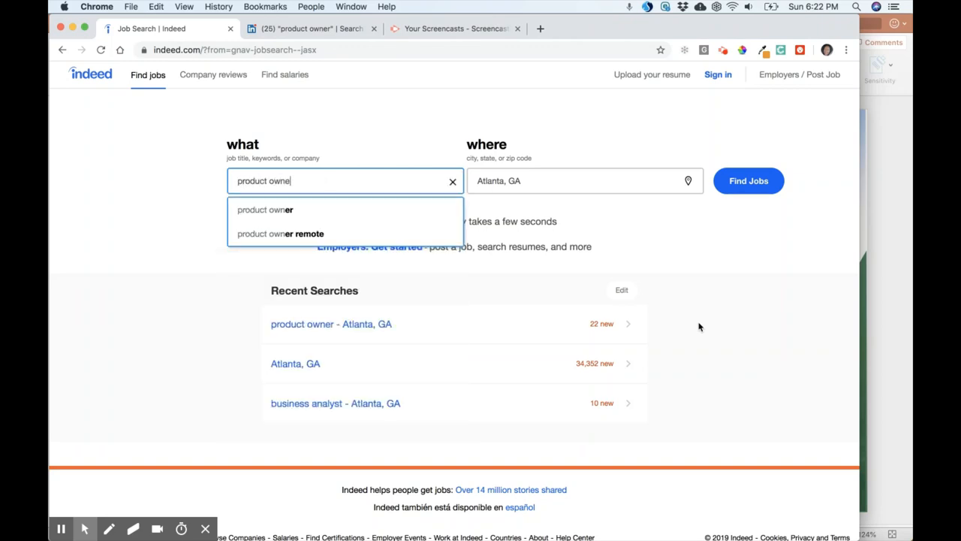
{"action": "left_click", "coordinate": [748, 180]}
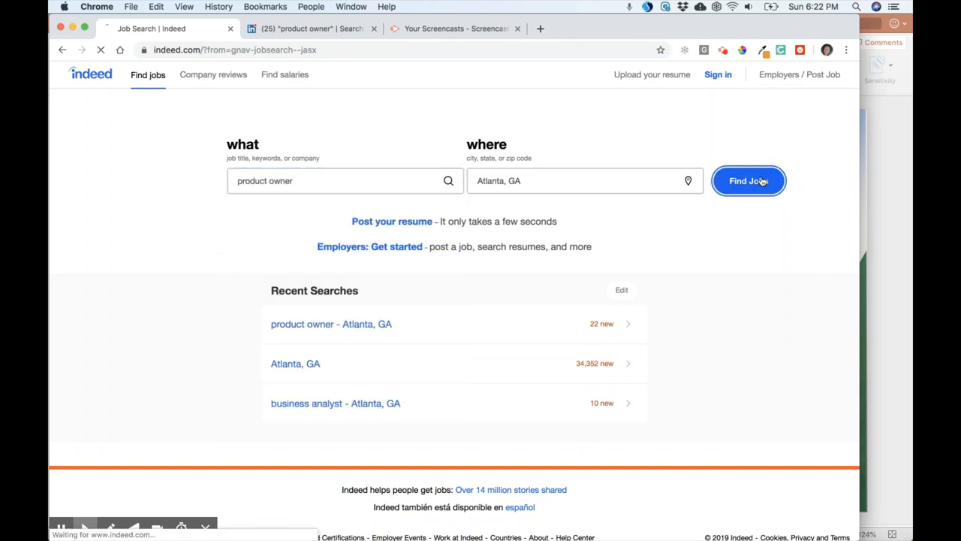
{"action": "left_click", "coordinate": [748, 181]}
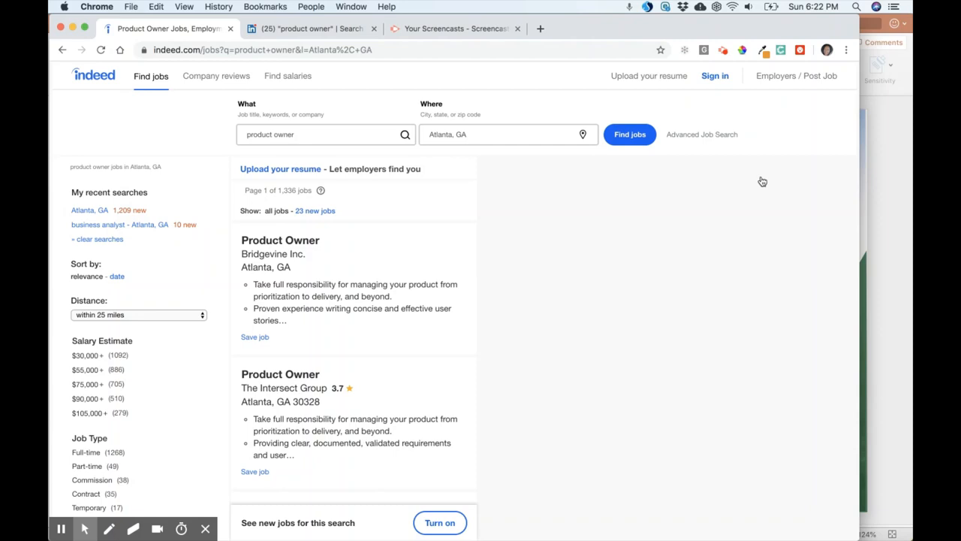
{"action": "mouse_move", "coordinate": [271, 210]}
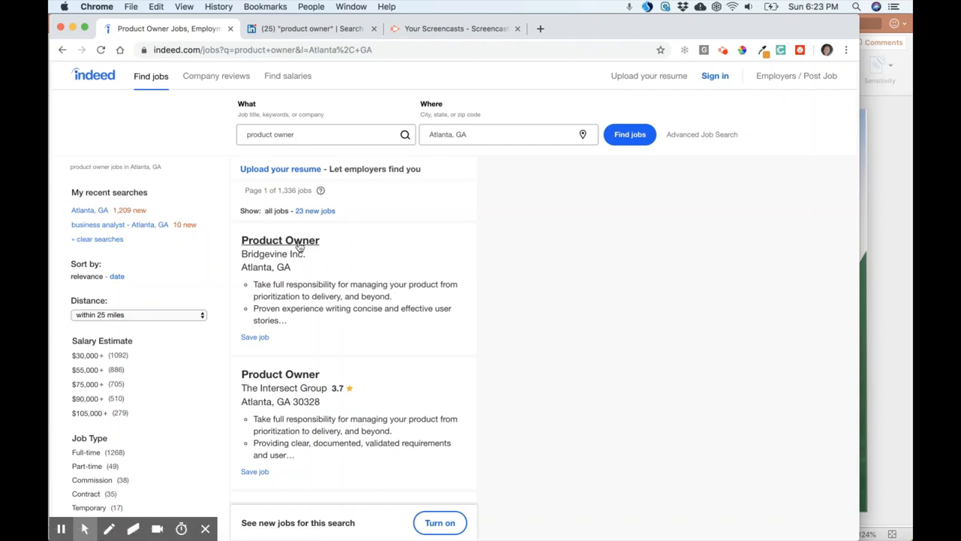
- Open the Bridgevine Inc. Product Owner posting and scroll through its responsibilities
{"action": "left_click", "coordinate": [279, 240]}
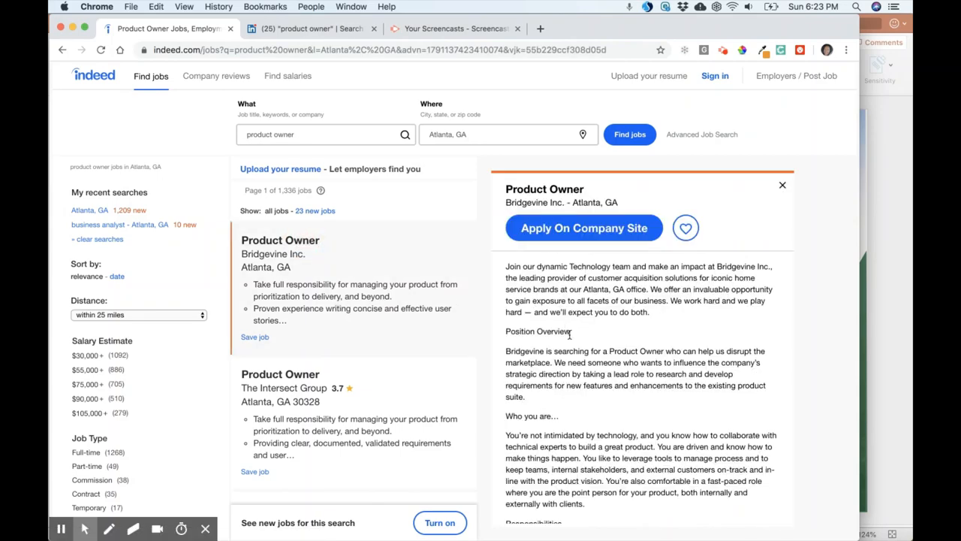
{"action": "scroll", "scroll_direction": "down", "scroll_amount": 3}
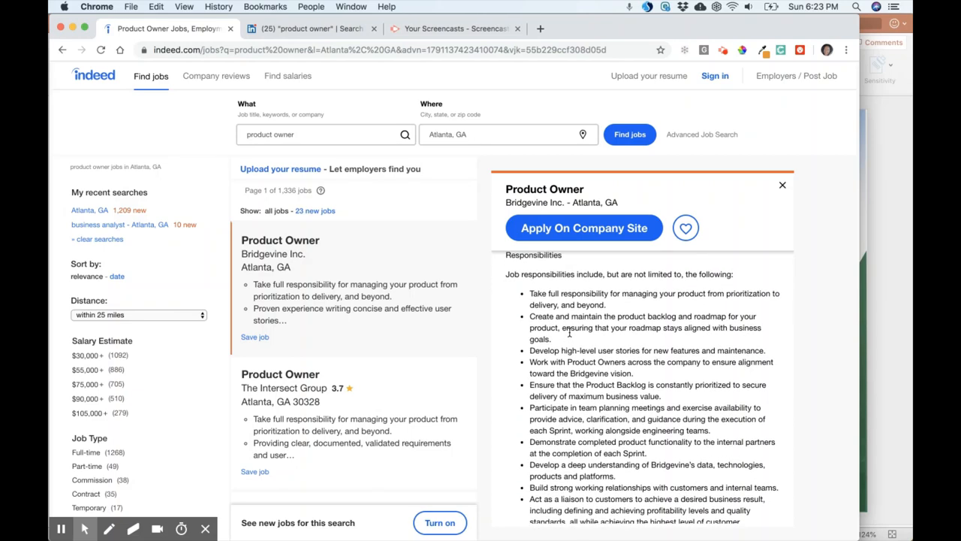
{"action": "mouse_move", "coordinate": [556, 295]}
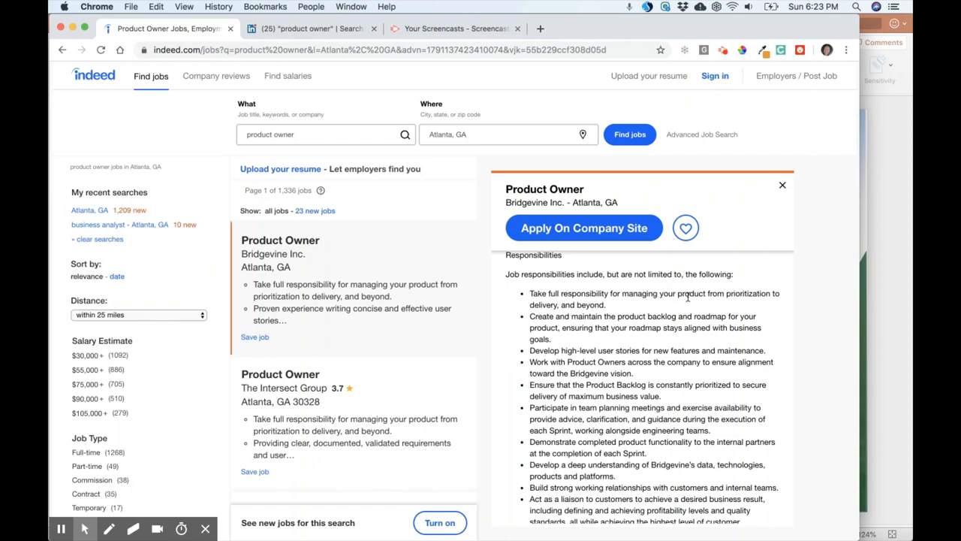
{"action": "mouse_move", "coordinate": [544, 318]}
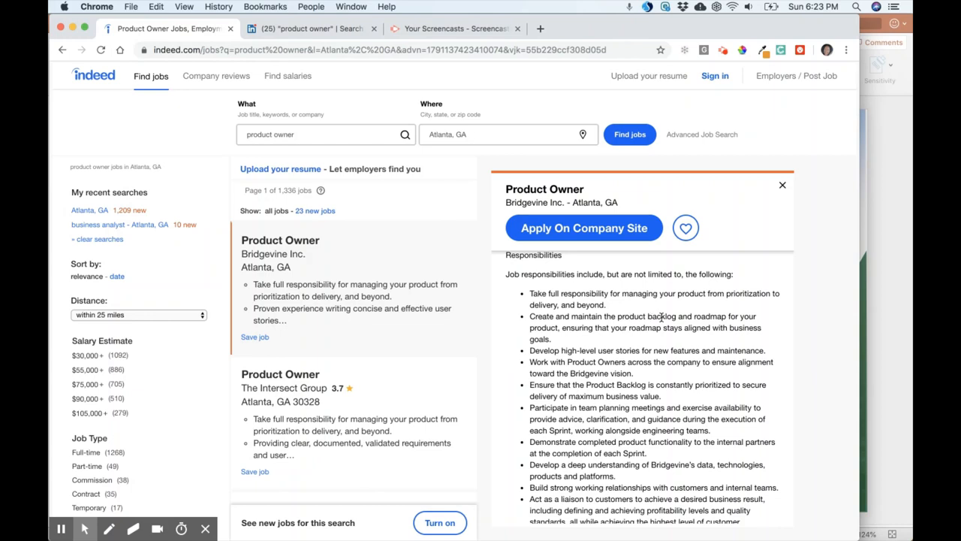
{"action": "mouse_move", "coordinate": [563, 329]}
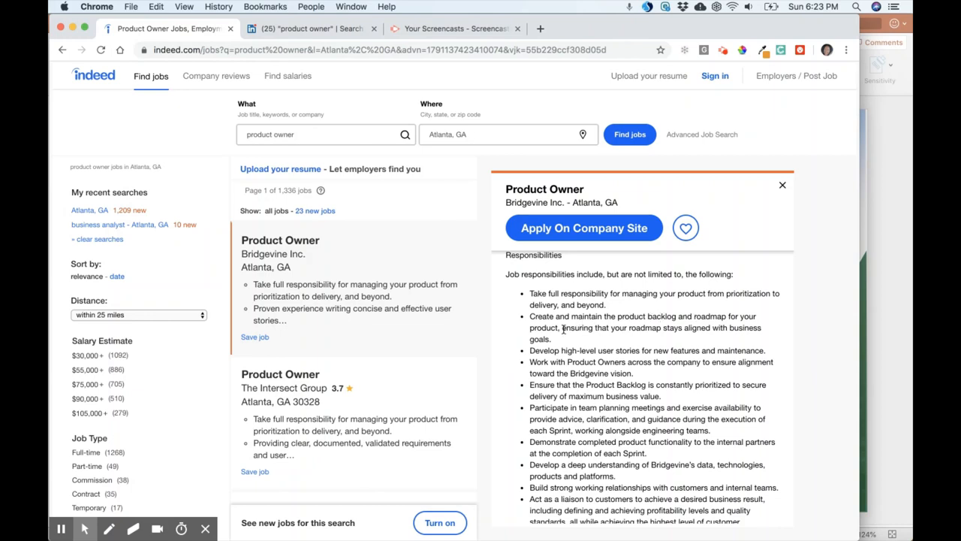
{"action": "mouse_move", "coordinate": [642, 330]}
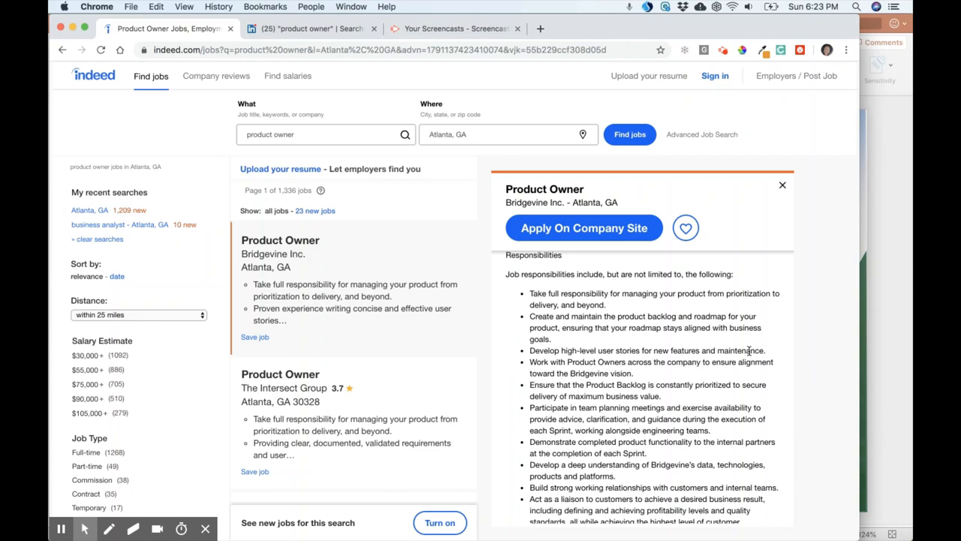
{"action": "mouse_move", "coordinate": [742, 350]}
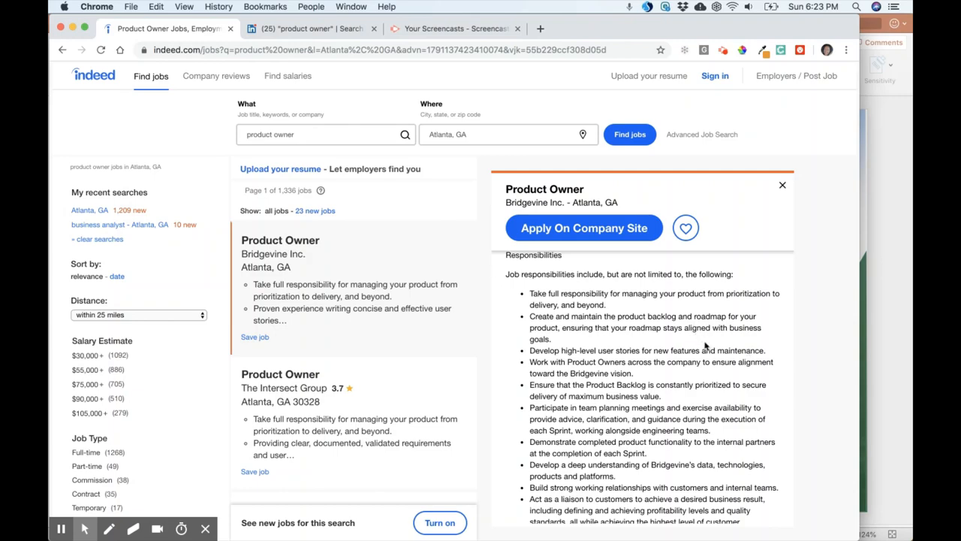
{"action": "scroll", "scroll_direction": "down", "scroll_amount": 3}
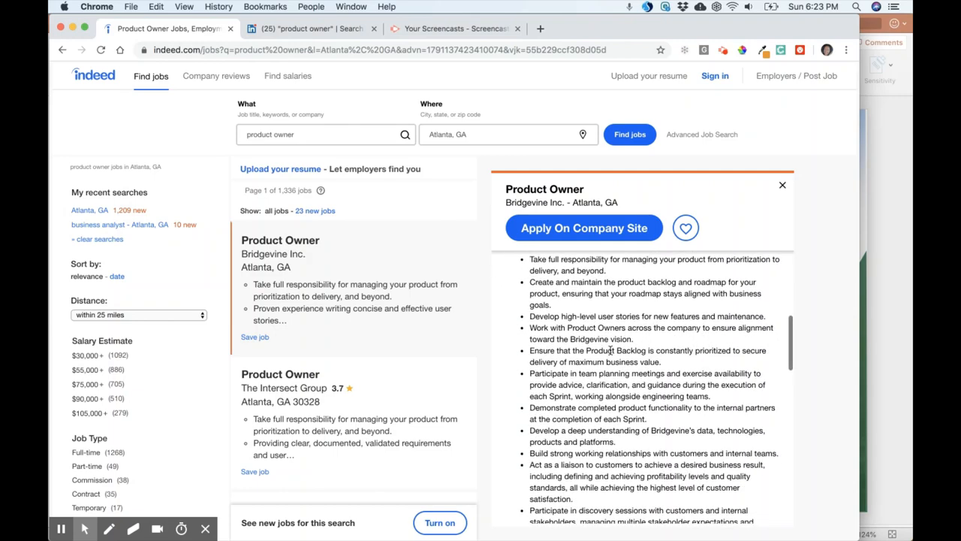
{"action": "mouse_move", "coordinate": [697, 351]}
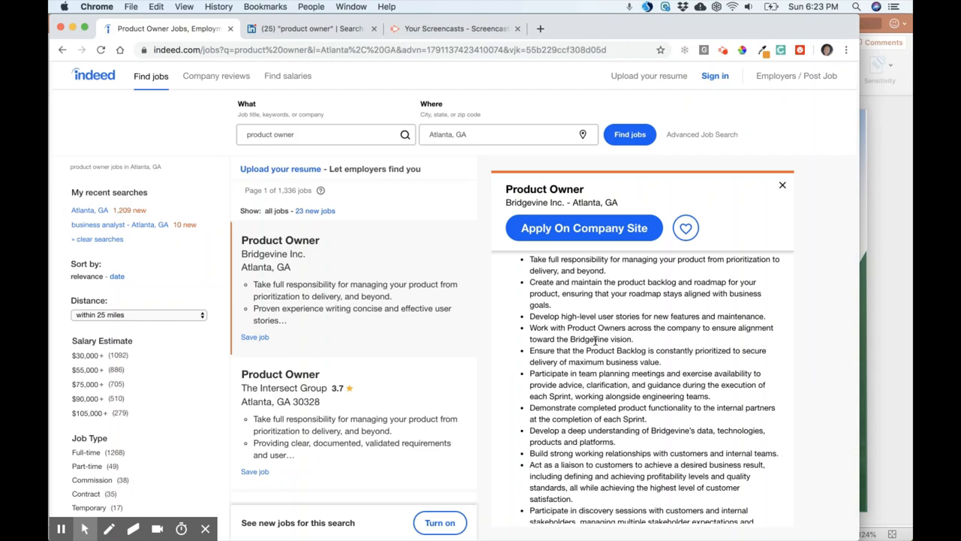
{"action": "mouse_move", "coordinate": [539, 408]}
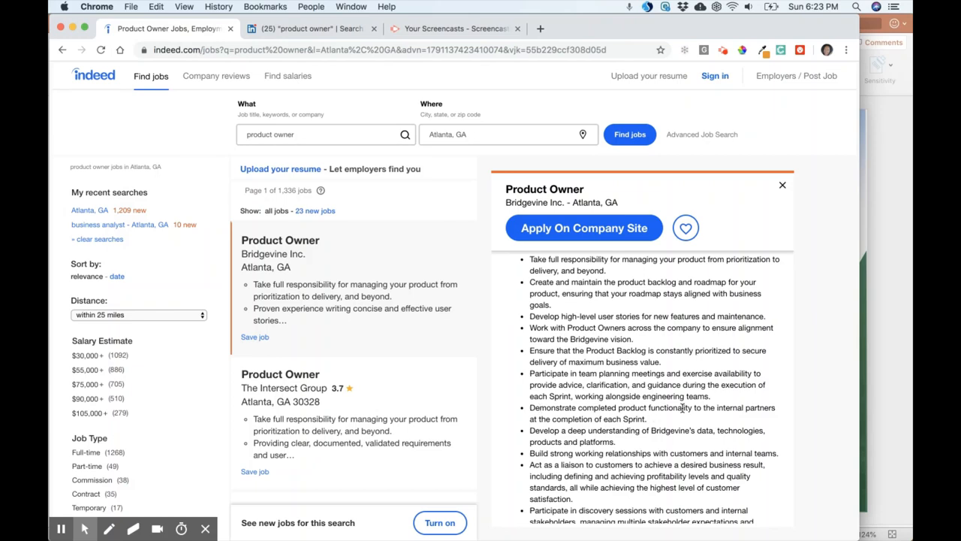
{"action": "mouse_move", "coordinate": [531, 419]}
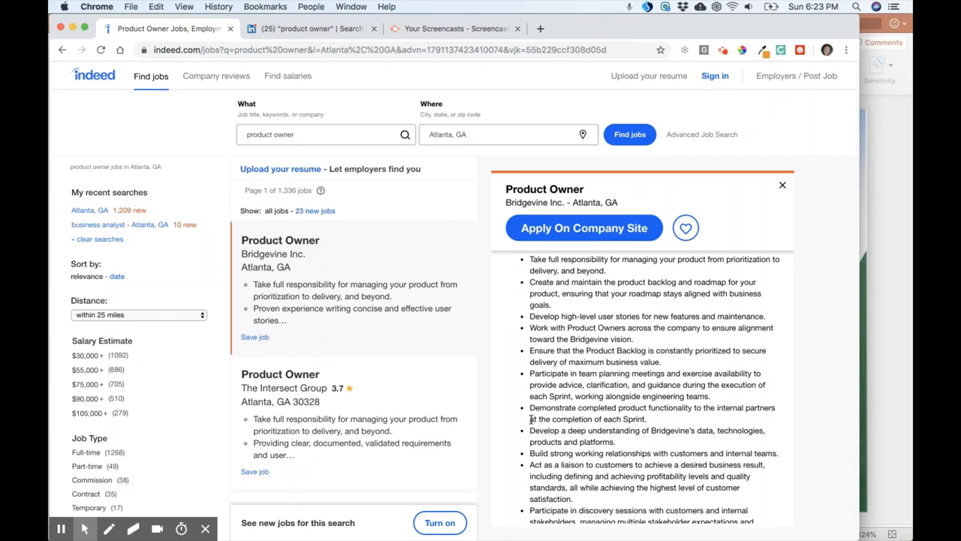
{"action": "mouse_move", "coordinate": [590, 427]}
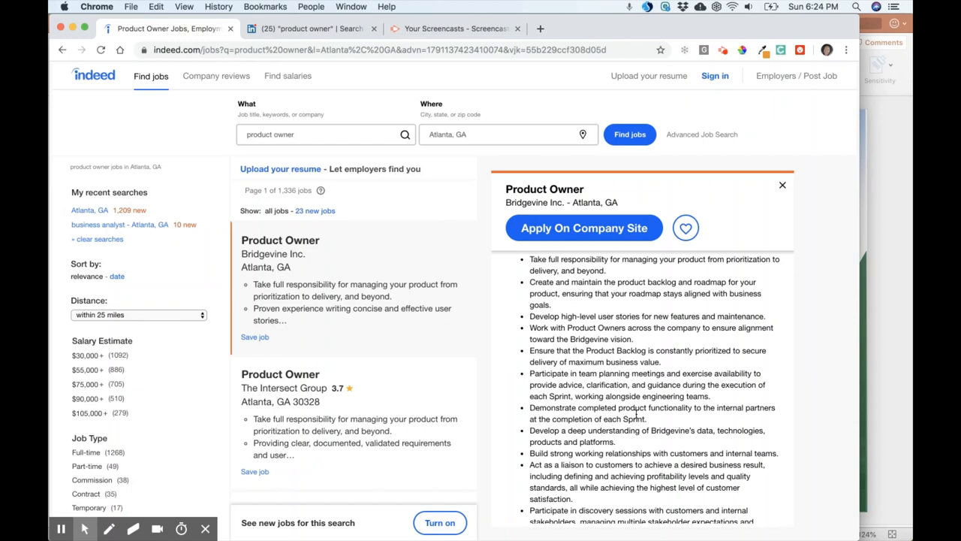
{"action": "mouse_move", "coordinate": [616, 414]}
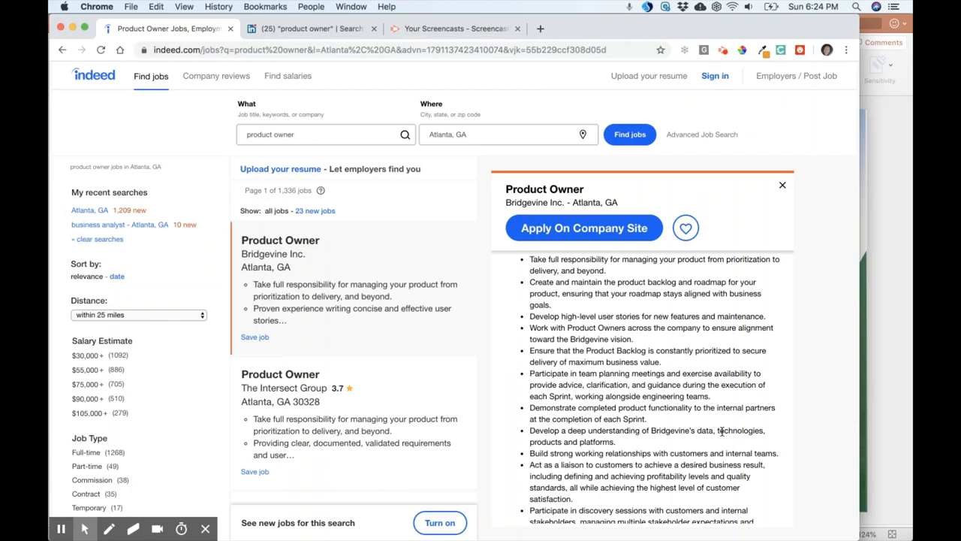
{"action": "scroll", "scroll_direction": "down", "scroll_amount": 3}
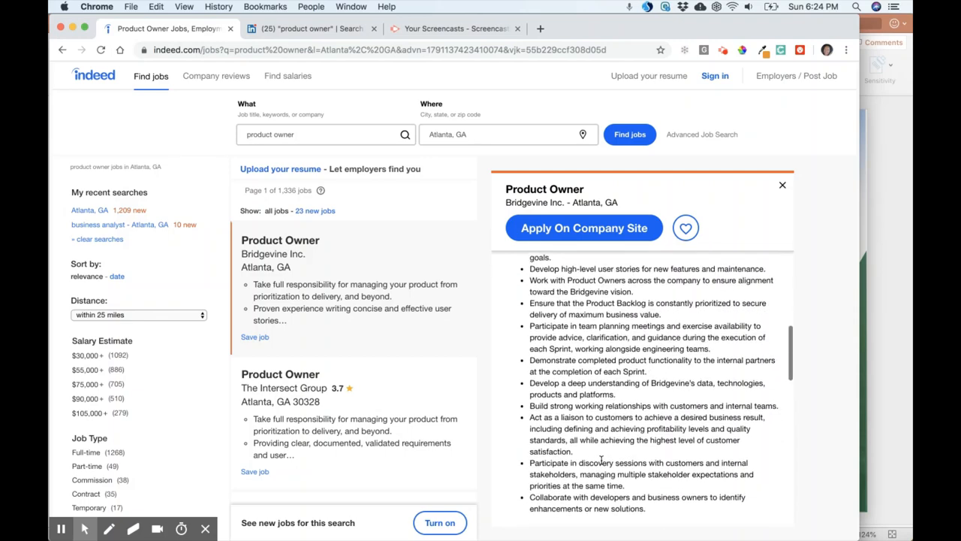
{"action": "mouse_move", "coordinate": [680, 414]}
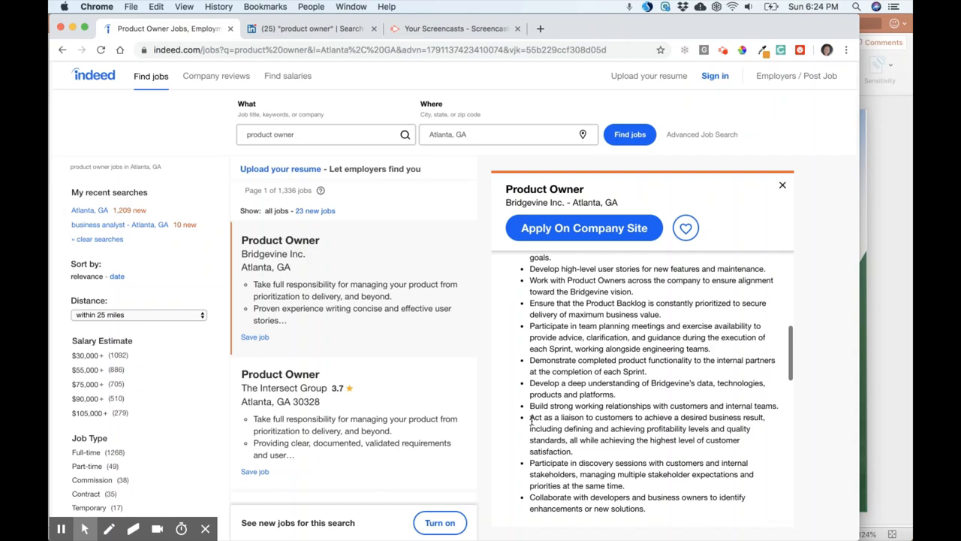
{"action": "mouse_move", "coordinate": [607, 419]}
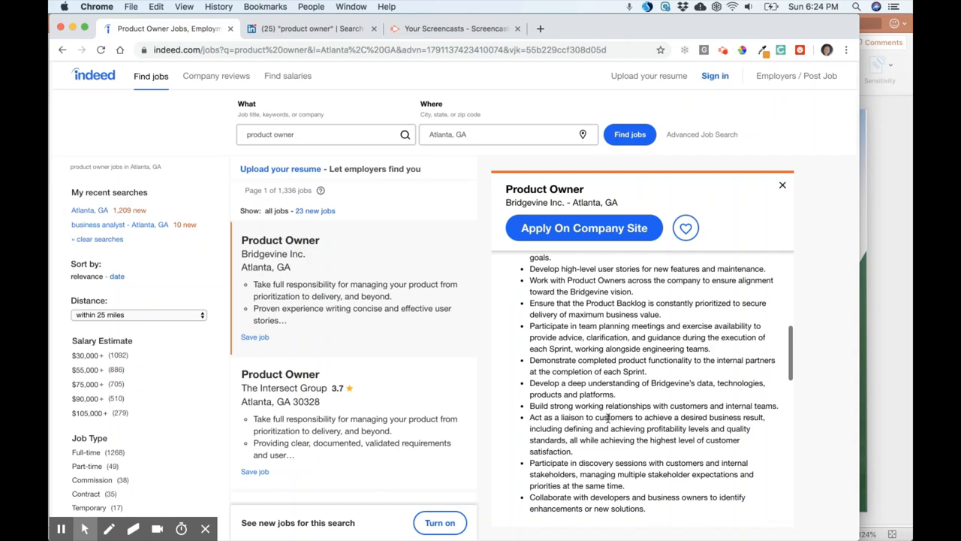
{"action": "mouse_move", "coordinate": [727, 418]}
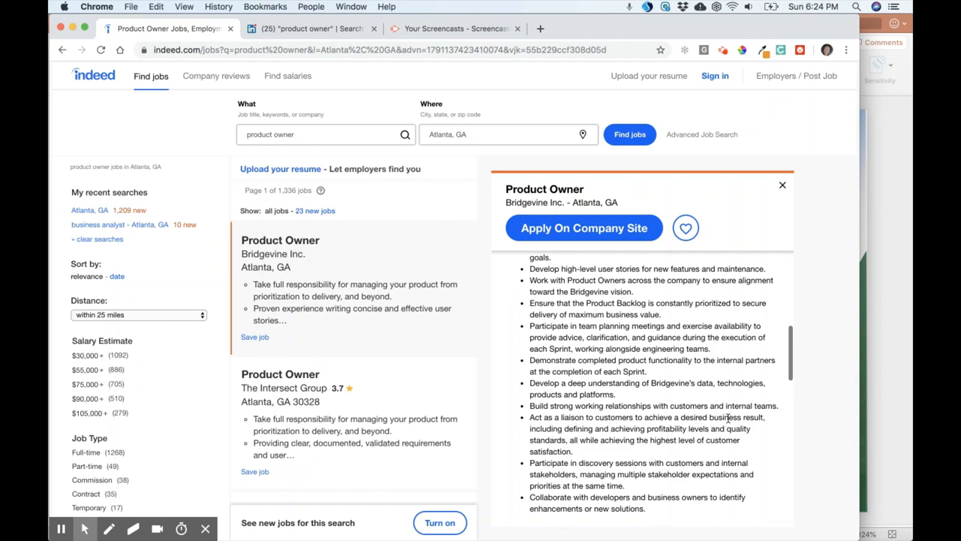
{"action": "mouse_move", "coordinate": [721, 418]}
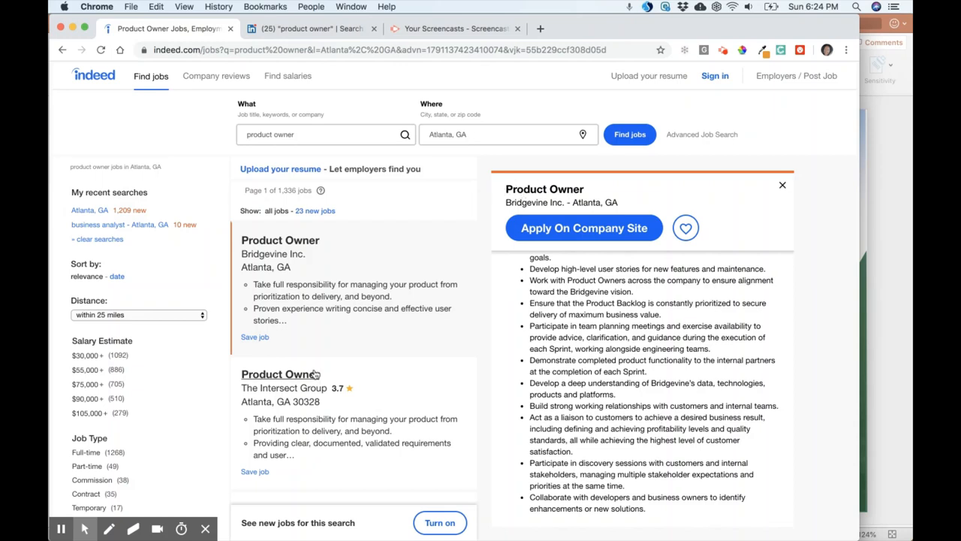
{"action": "scroll", "scroll_direction": "down", "scroll_amount": 3}
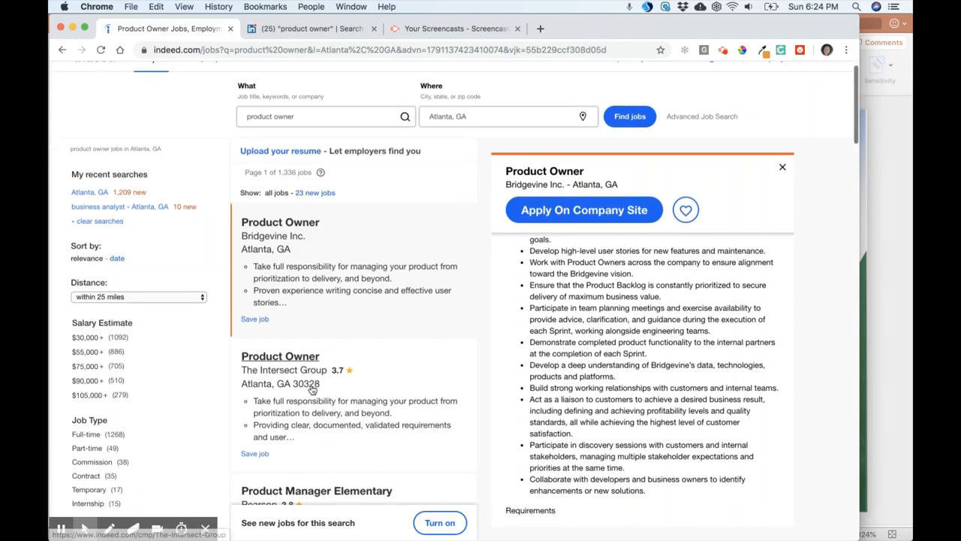
{"action": "scroll", "scroll_direction": "down", "scroll_amount": 3}
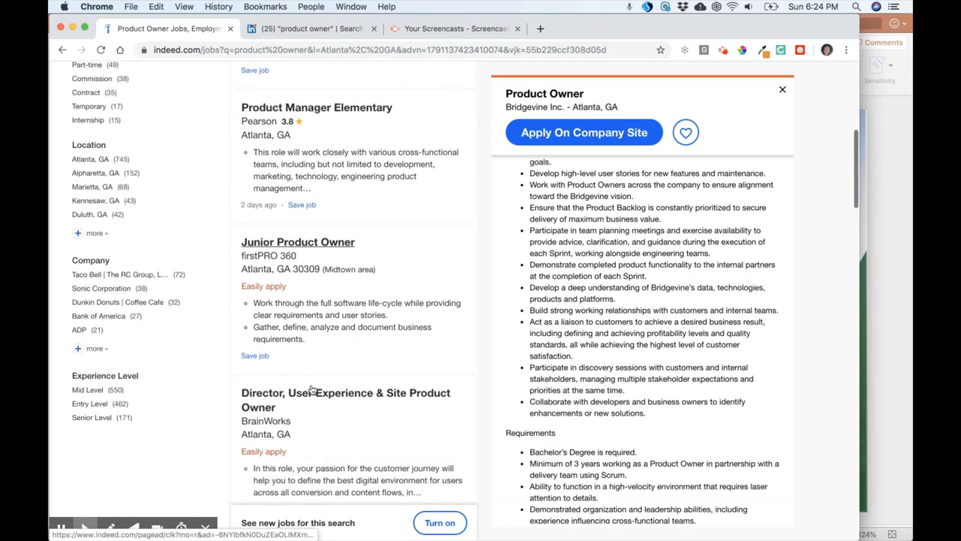
{"action": "scroll", "scroll_direction": "down", "scroll_amount": 3}
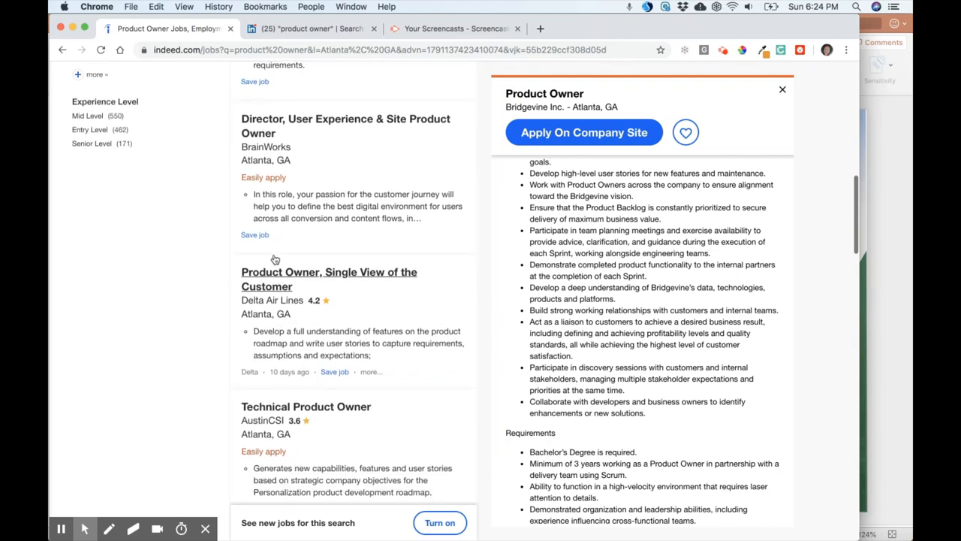
{"action": "left_click", "coordinate": [328, 279]}
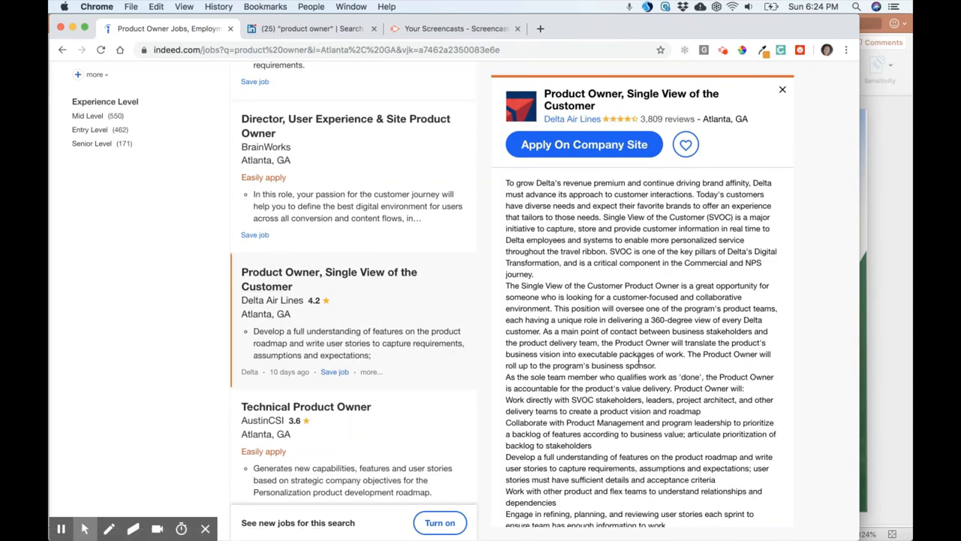
{"action": "scroll", "scroll_direction": "down", "scroll_amount": 3}
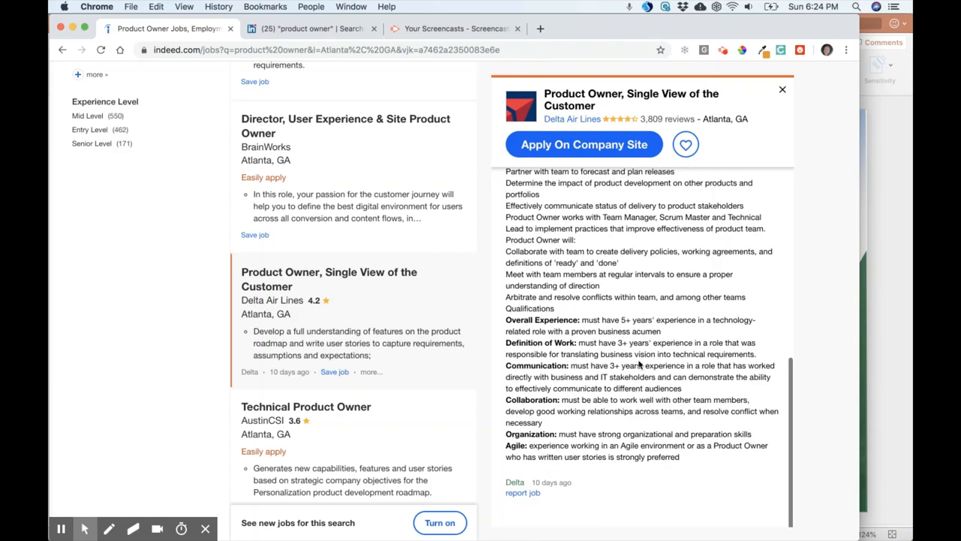
{"action": "scroll", "scroll_direction": "up", "scroll_amount": 3}
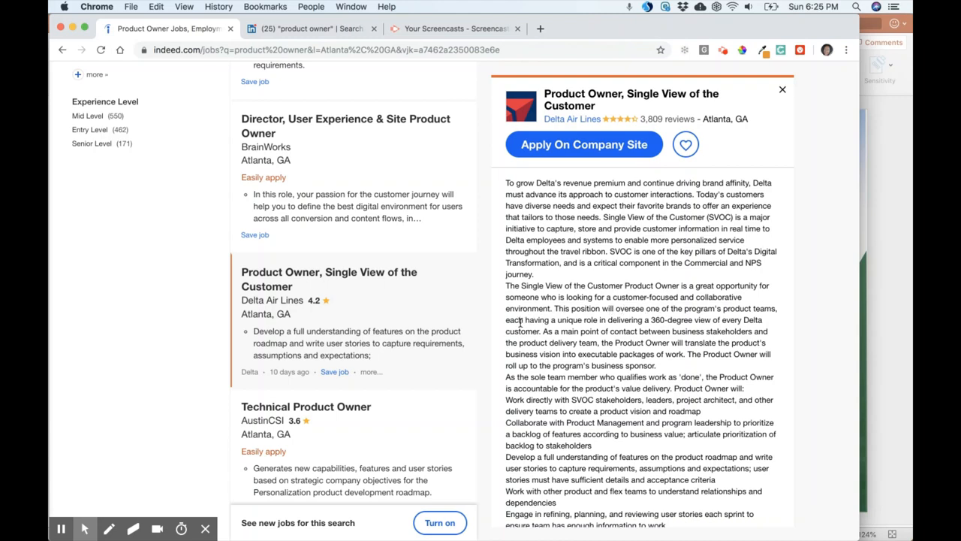
{"action": "mouse_move", "coordinate": [648, 320]}
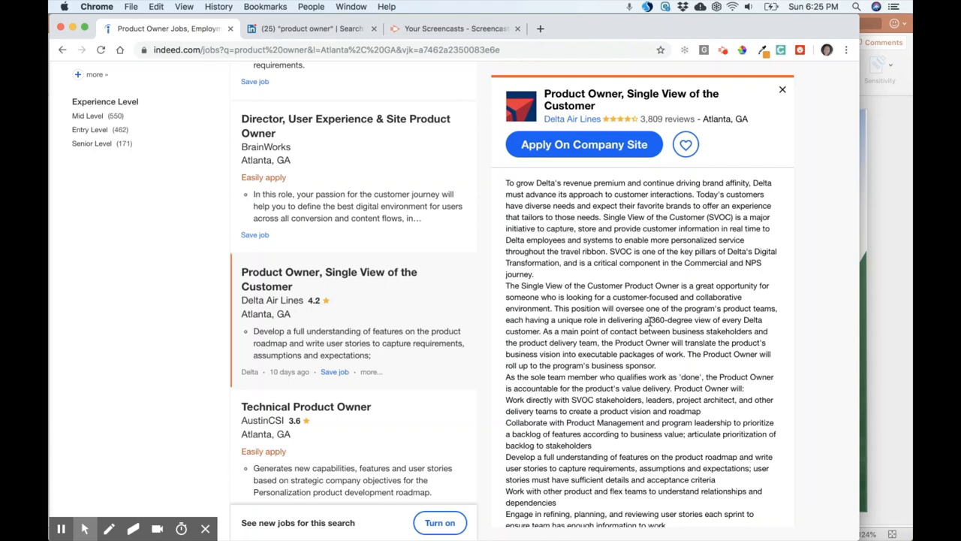
{"action": "mouse_move", "coordinate": [547, 332]}
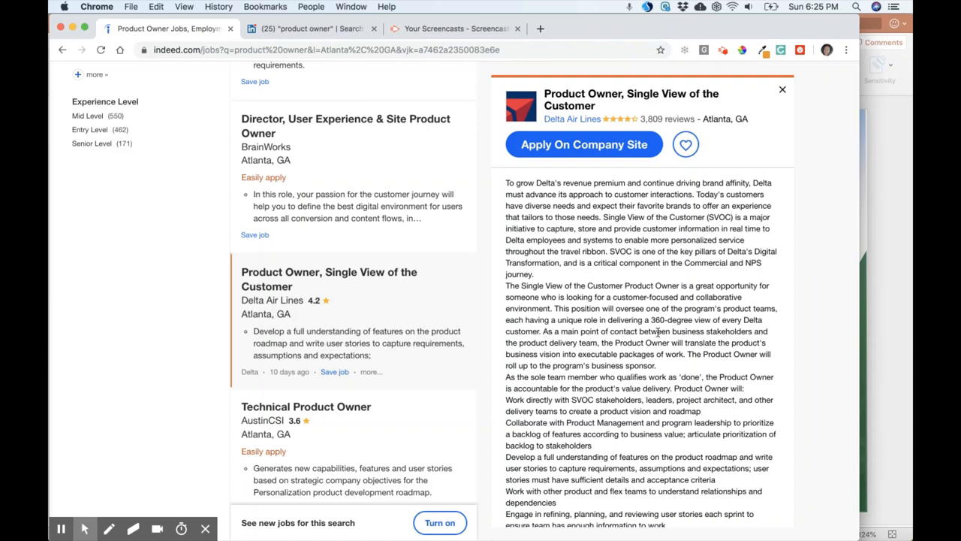
{"action": "mouse_move", "coordinate": [561, 339]}
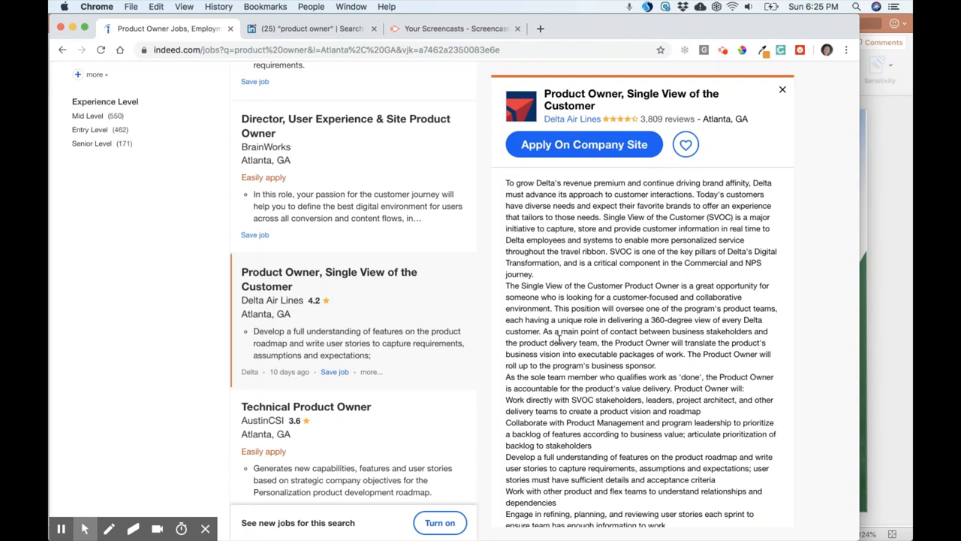
{"action": "mouse_move", "coordinate": [679, 343]}
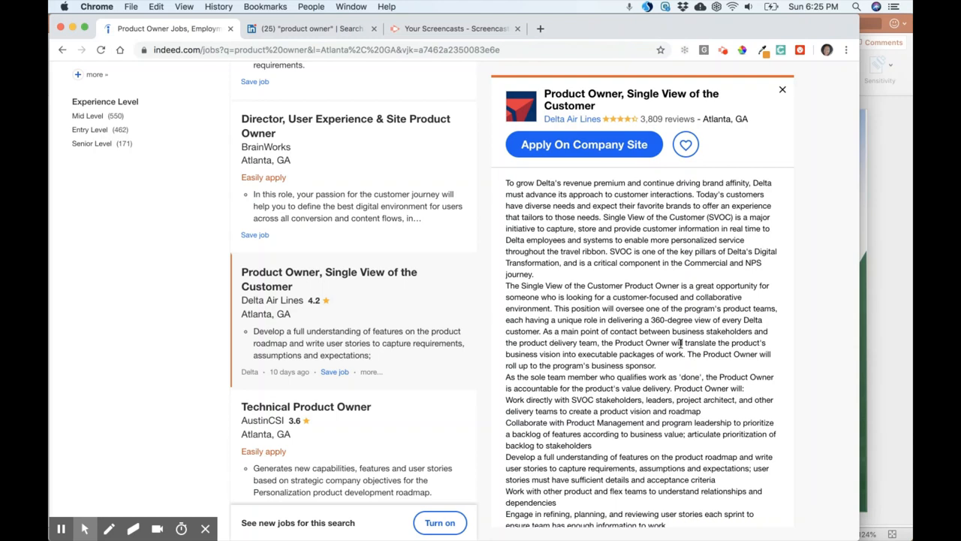
{"action": "mouse_move", "coordinate": [559, 359]}
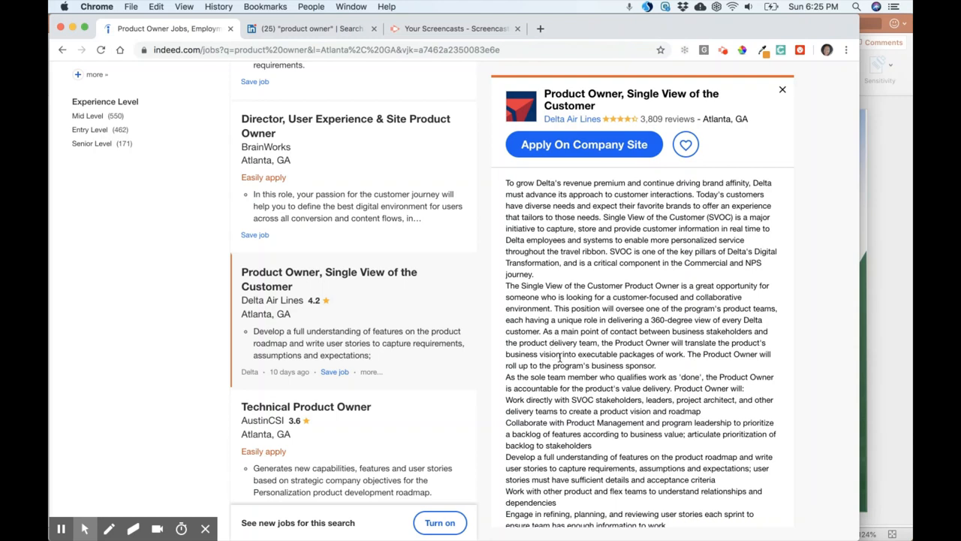
{"action": "mouse_move", "coordinate": [680, 353]}
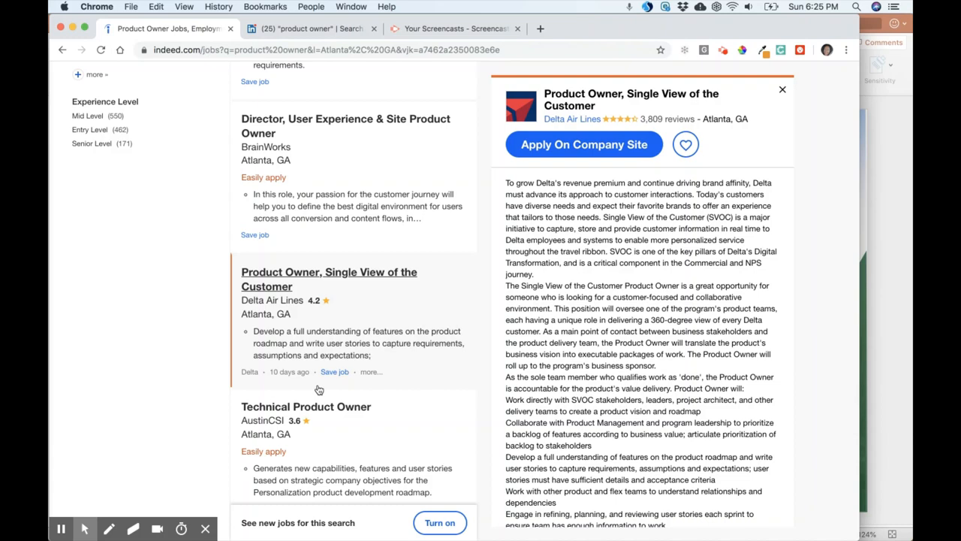
{"action": "mouse_move", "coordinate": [422, 362]}
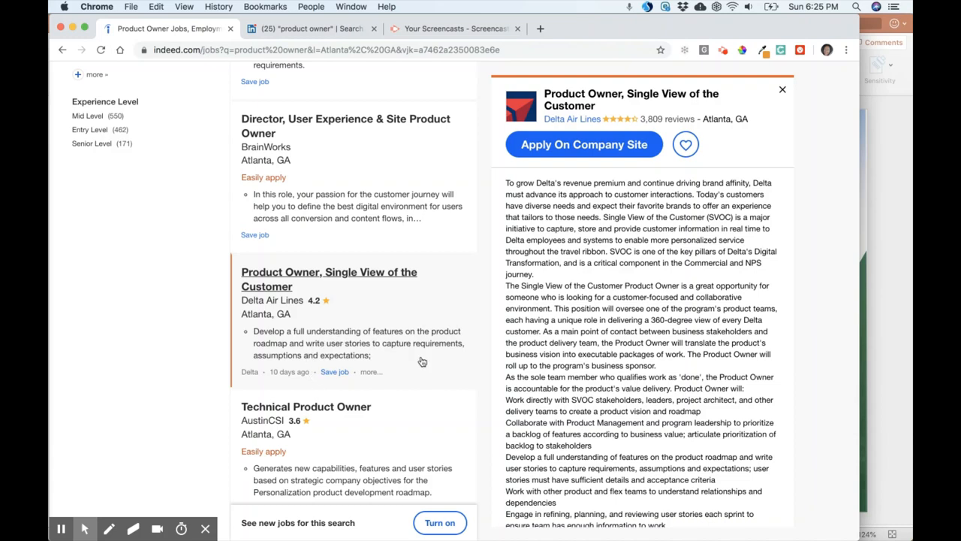
{"action": "scroll", "scroll_direction": "down", "scroll_amount": 3}
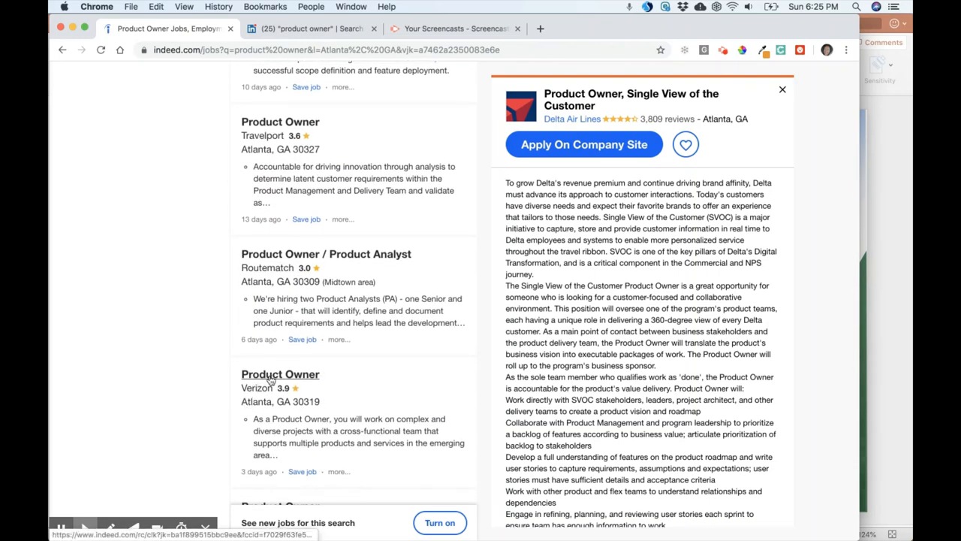
- Open Verizon's Product Owner posting for Atlanta, GA 30319
{"action": "left_click", "coordinate": [280, 374]}
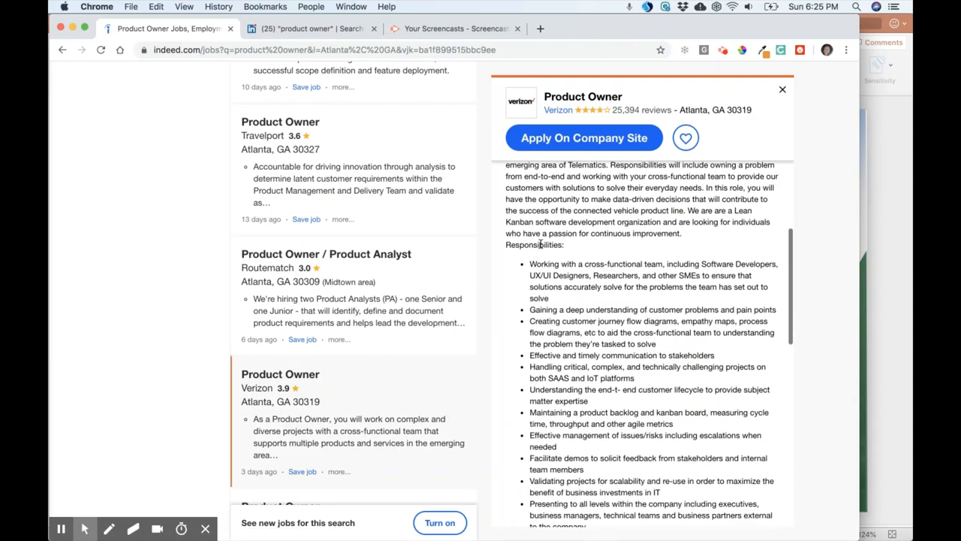
{"action": "mouse_move", "coordinate": [599, 254]}
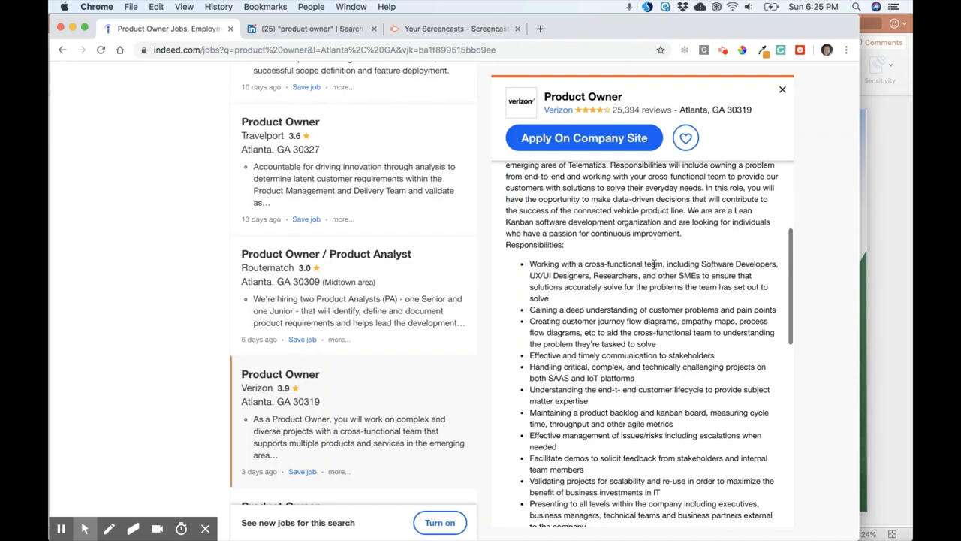
{"action": "mouse_move", "coordinate": [764, 259]}
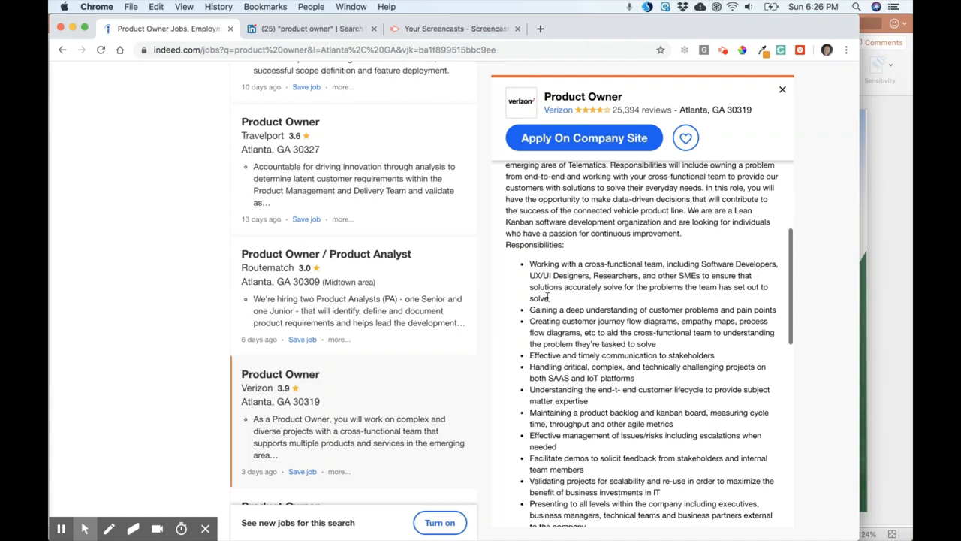
{"action": "mouse_move", "coordinate": [612, 290]}
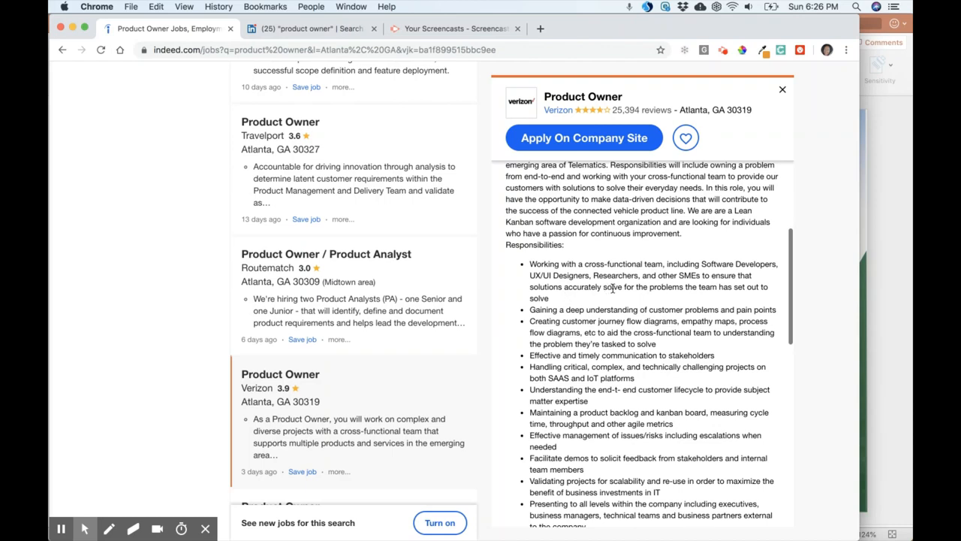
{"action": "mouse_move", "coordinate": [711, 282]}
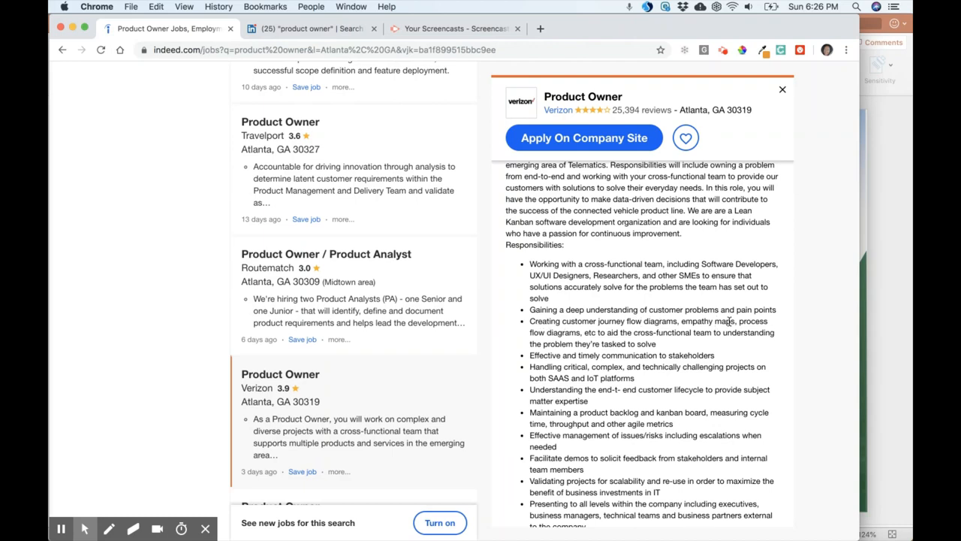
{"action": "mouse_move", "coordinate": [593, 333]}
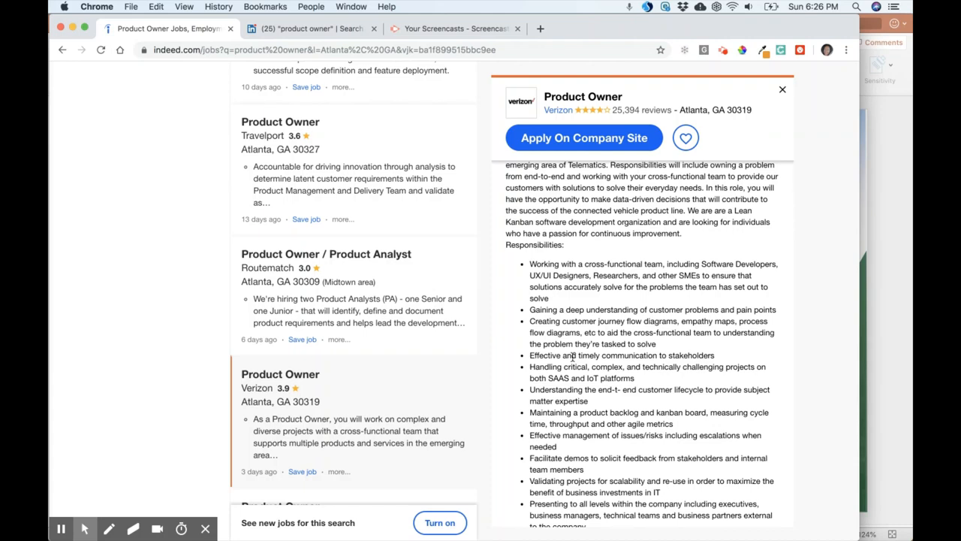
{"action": "mouse_move", "coordinate": [706, 355]}
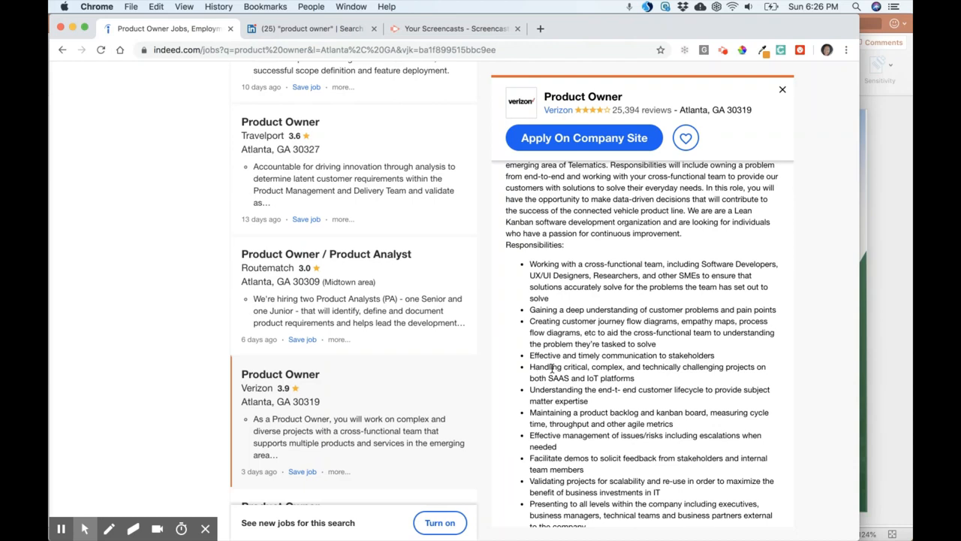
{"action": "mouse_move", "coordinate": [716, 368]}
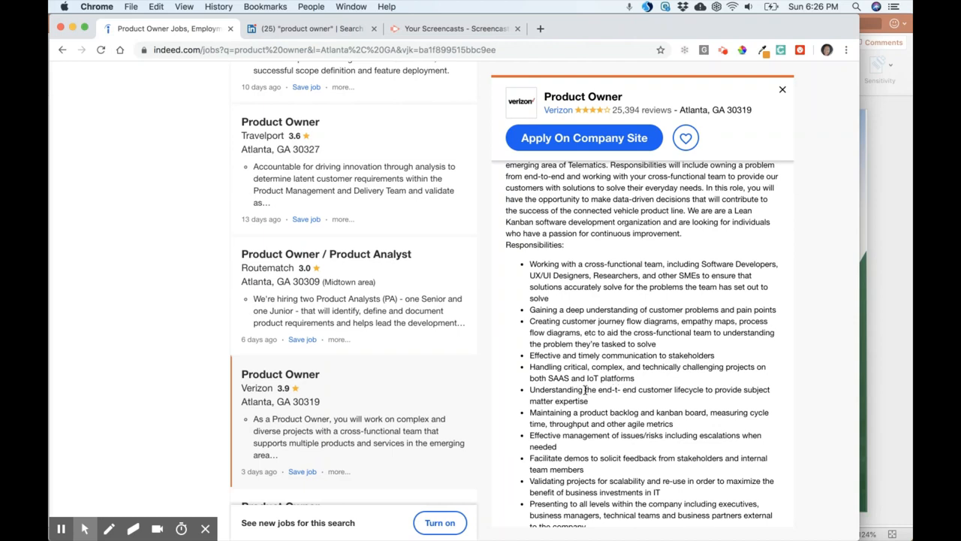
{"action": "mouse_move", "coordinate": [679, 389]}
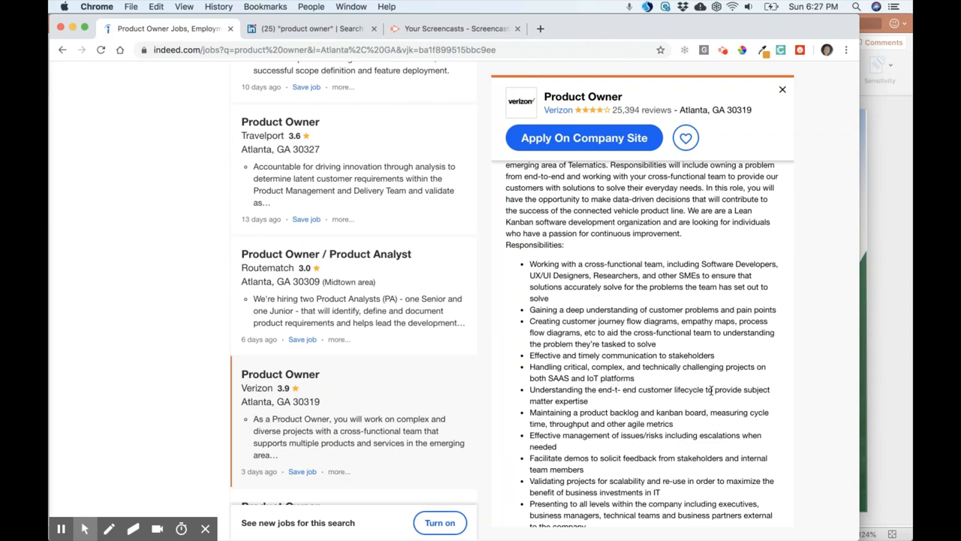
{"action": "mouse_move", "coordinate": [560, 417]}
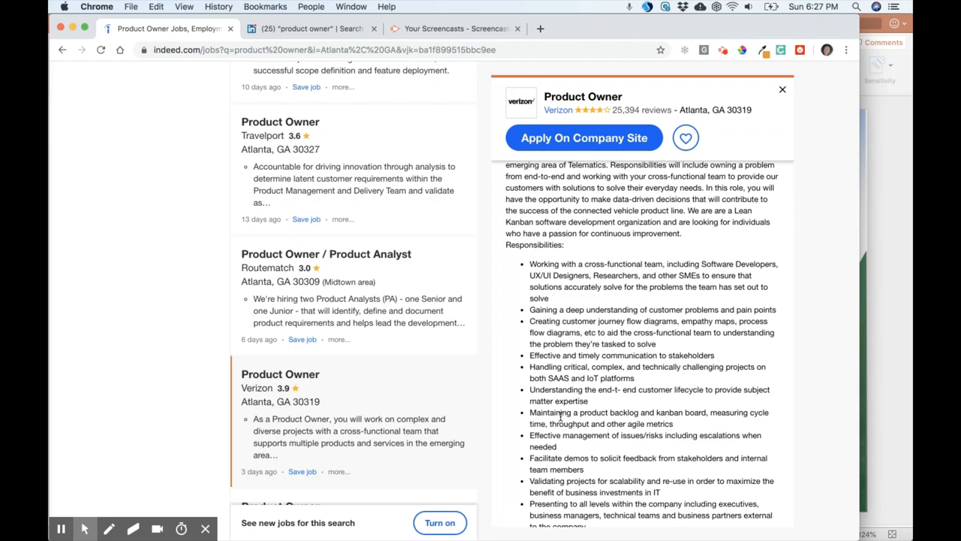
{"action": "mouse_move", "coordinate": [630, 412]}
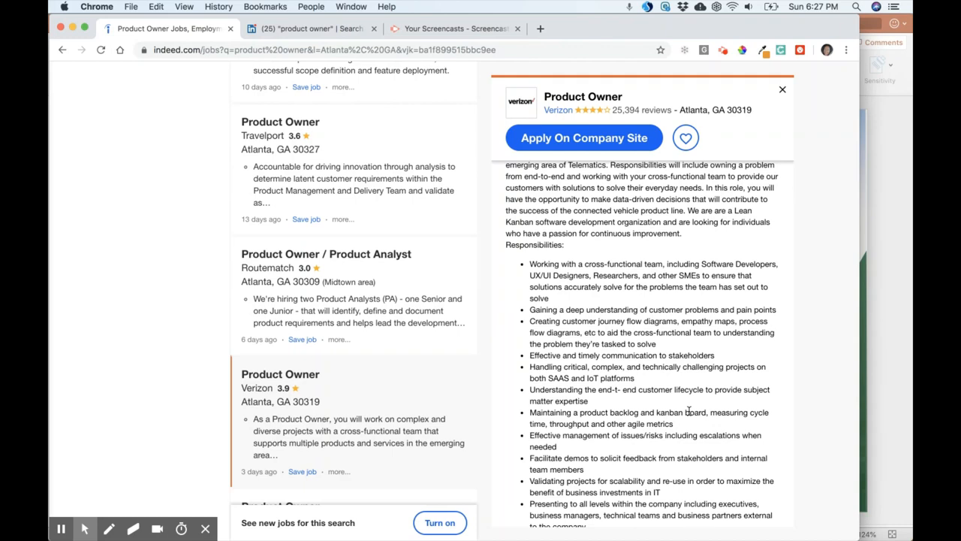
{"action": "mouse_move", "coordinate": [554, 427]}
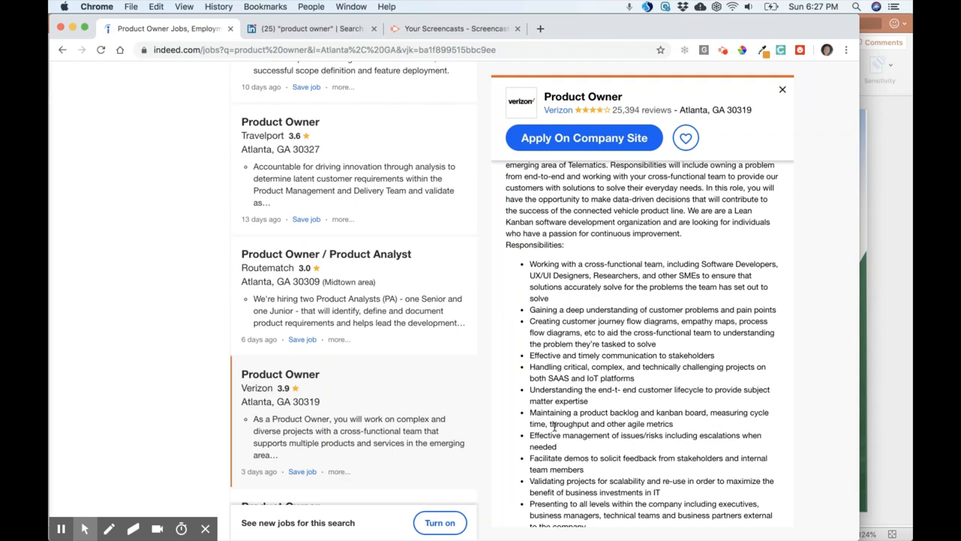
{"action": "mouse_move", "coordinate": [620, 434]}
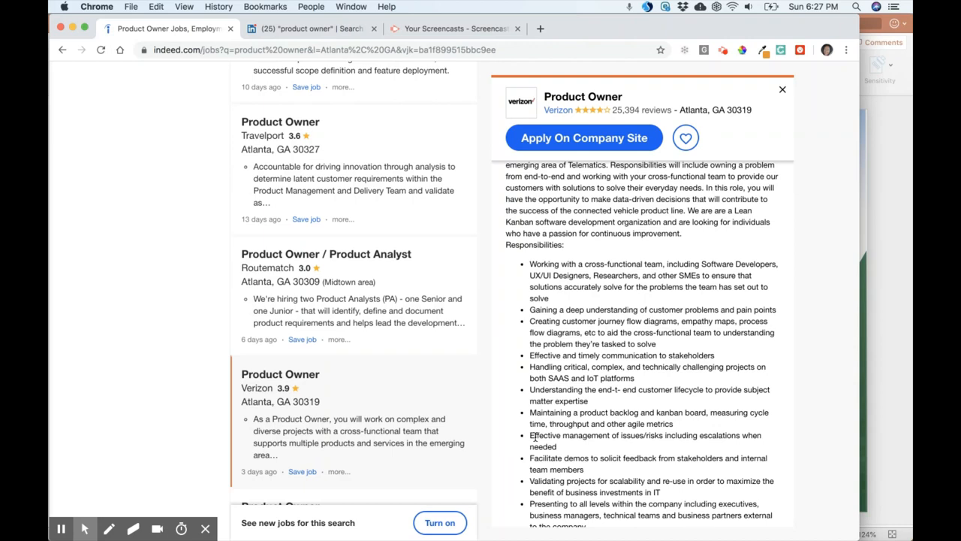
{"action": "mouse_move", "coordinate": [630, 443]}
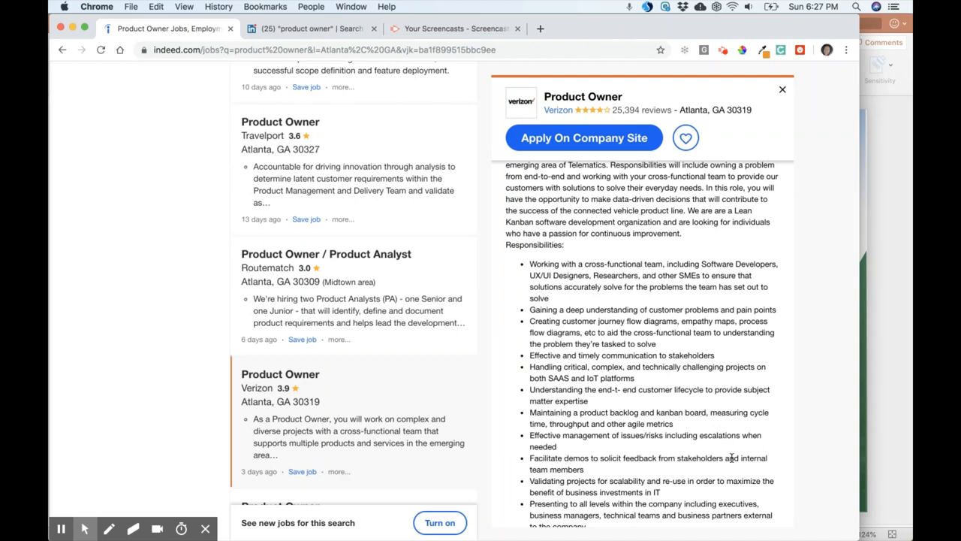
{"action": "mouse_move", "coordinate": [586, 472]}
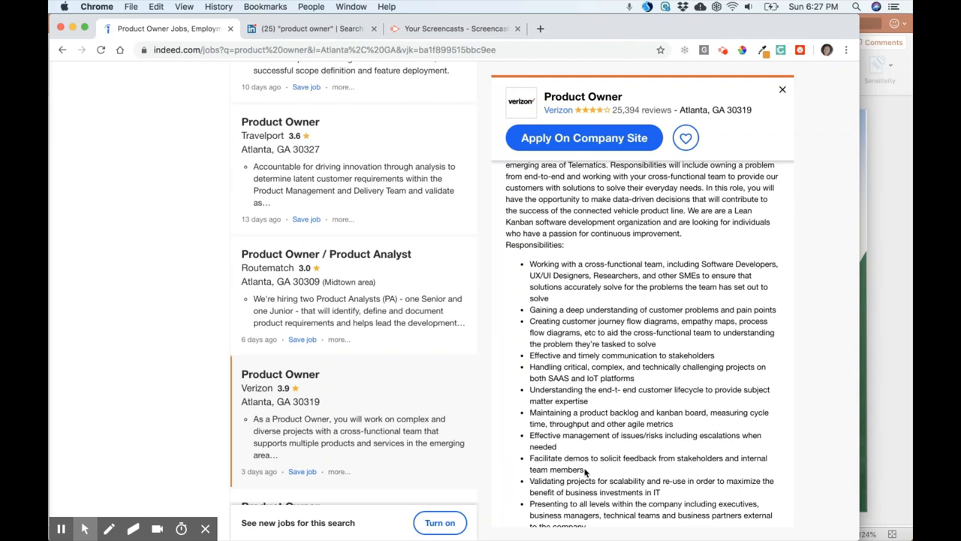
{"action": "scroll", "scroll_direction": "down", "scroll_amount": 3}
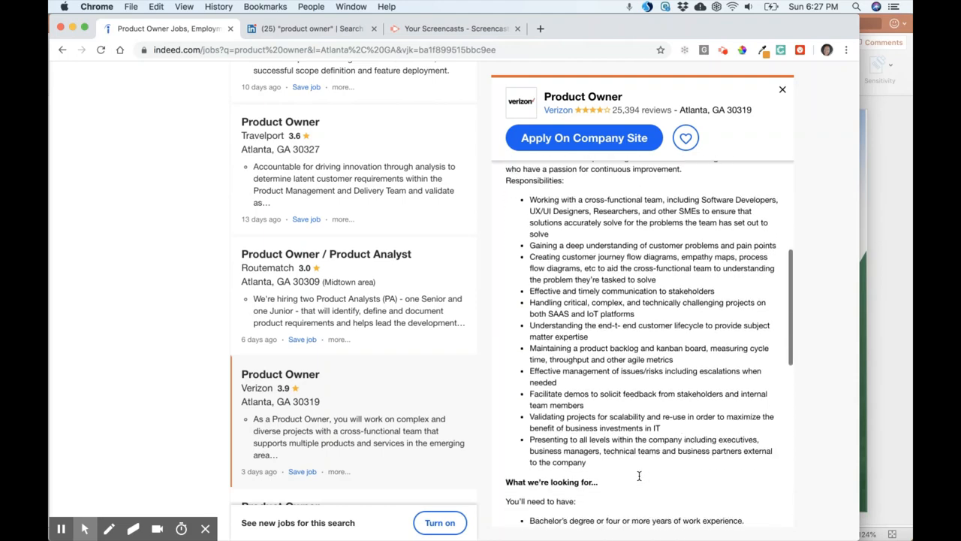
{"action": "scroll", "scroll_direction": "down", "scroll_amount": 3}
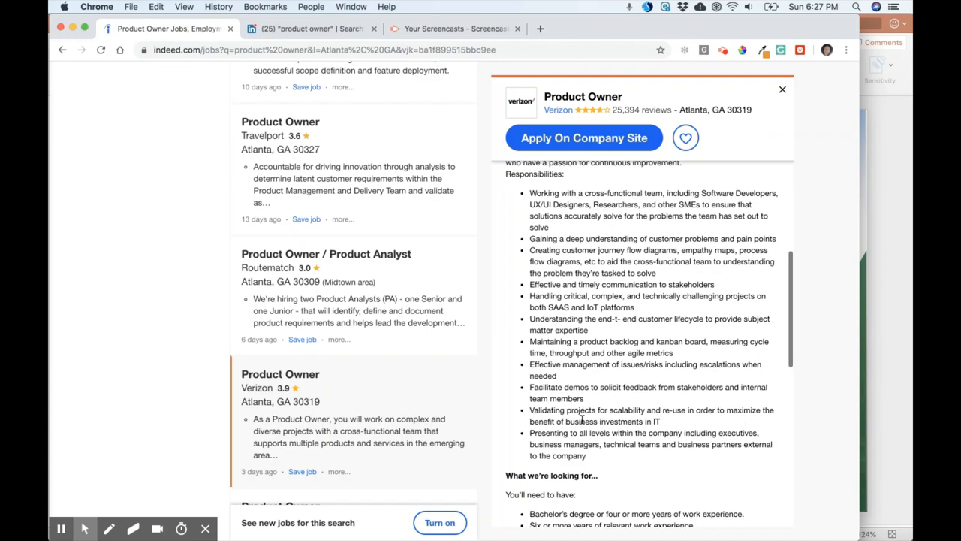
{"action": "mouse_move", "coordinate": [535, 436]}
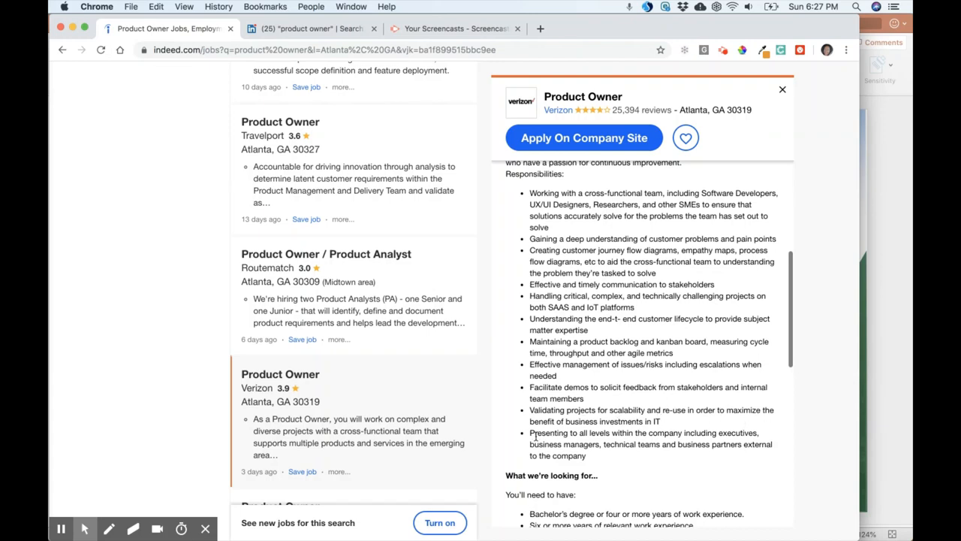
{"action": "mouse_move", "coordinate": [679, 434]}
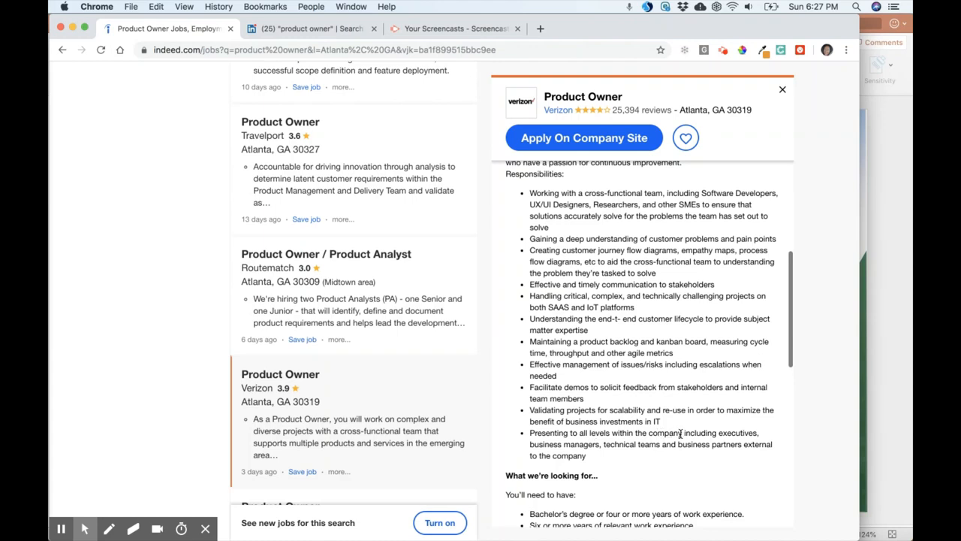
{"action": "mouse_move", "coordinate": [605, 453]}
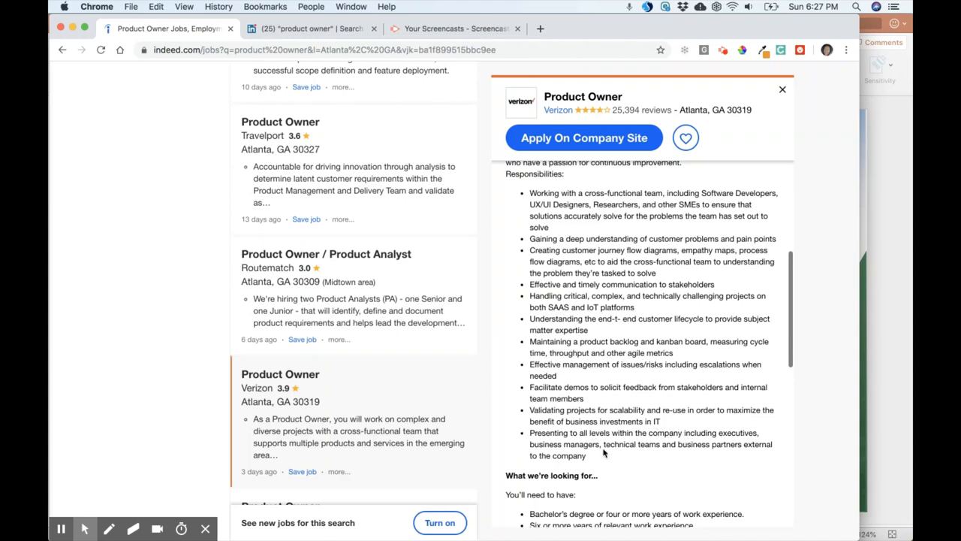
{"action": "mouse_move", "coordinate": [608, 454]}
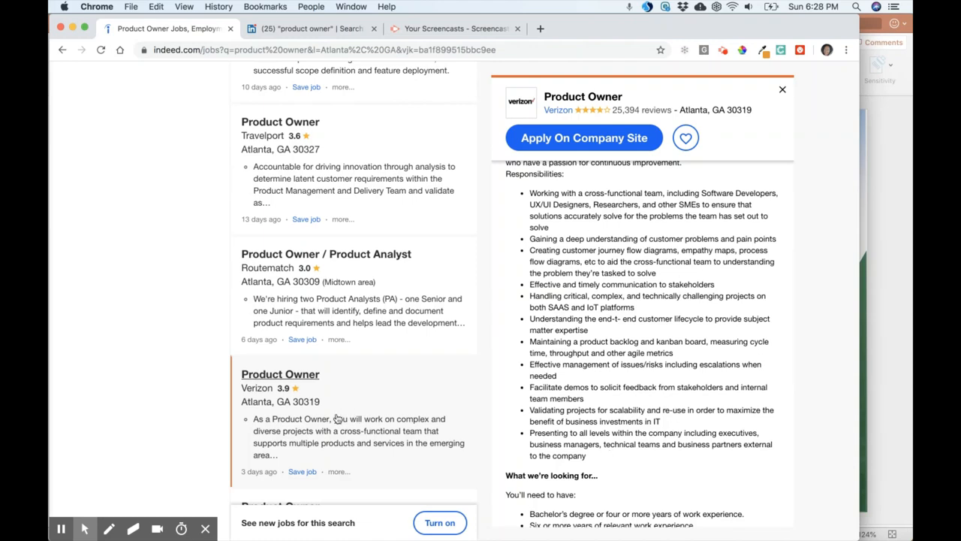
{"action": "mouse_move", "coordinate": [585, 330]}
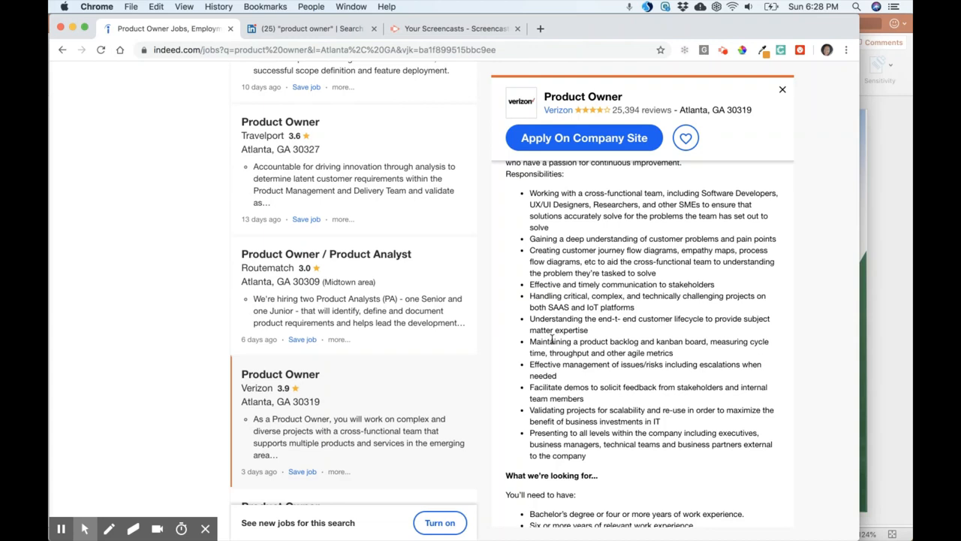
{"action": "mouse_move", "coordinate": [607, 343]}
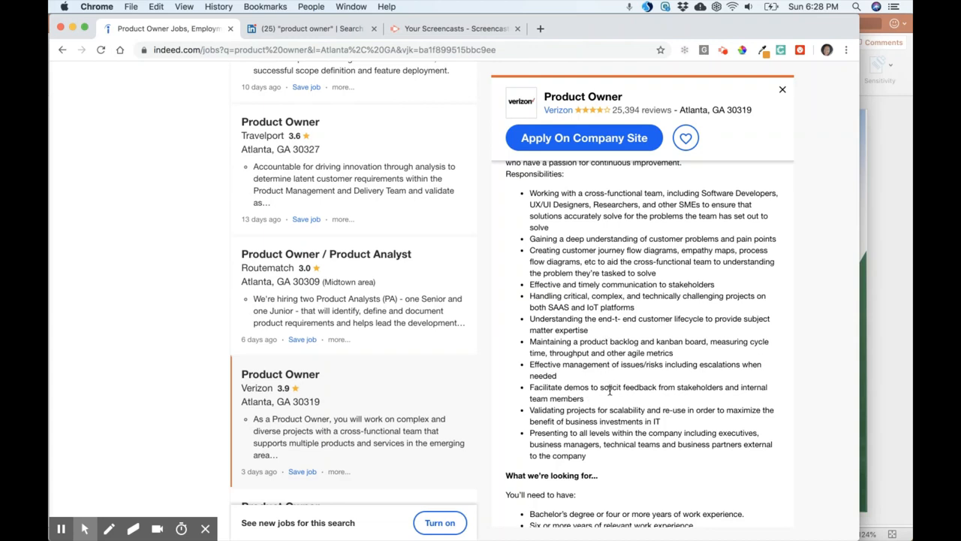
- Go to results page 2 and scroll down to the Equifax Product Owner-Career listing
{"action": "scroll", "scroll_direction": "down", "scroll_amount": 3}
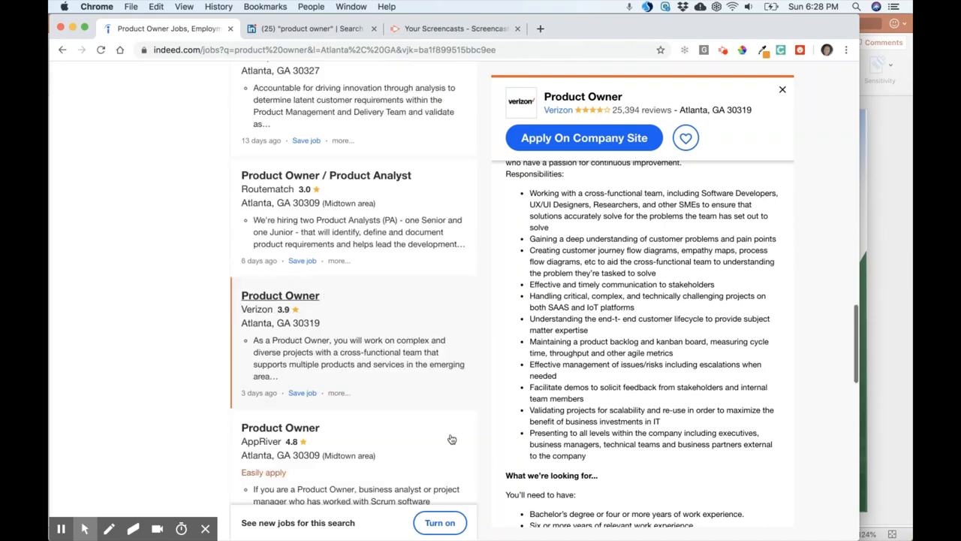
{"action": "scroll", "scroll_direction": "down", "scroll_amount": 3}
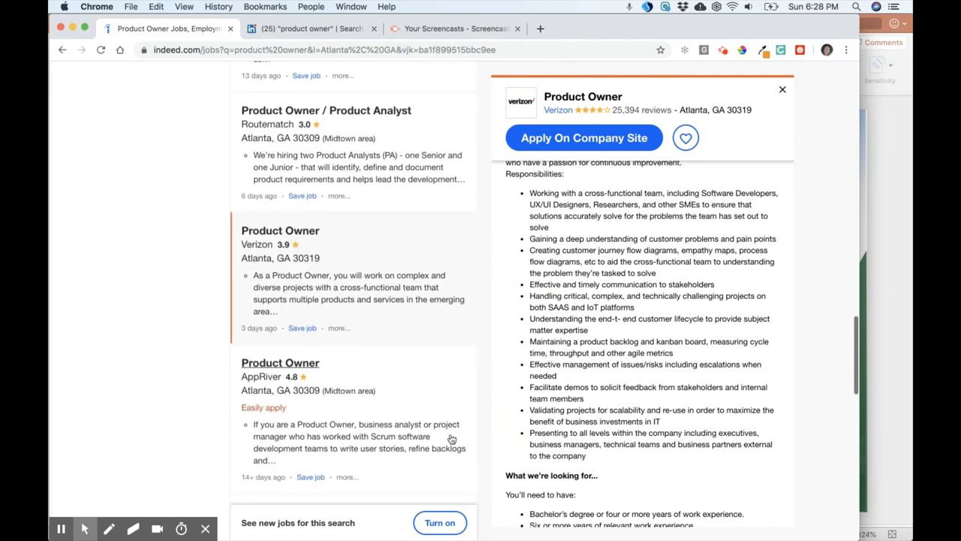
{"action": "scroll", "scroll_direction": "down", "scroll_amount": 3}
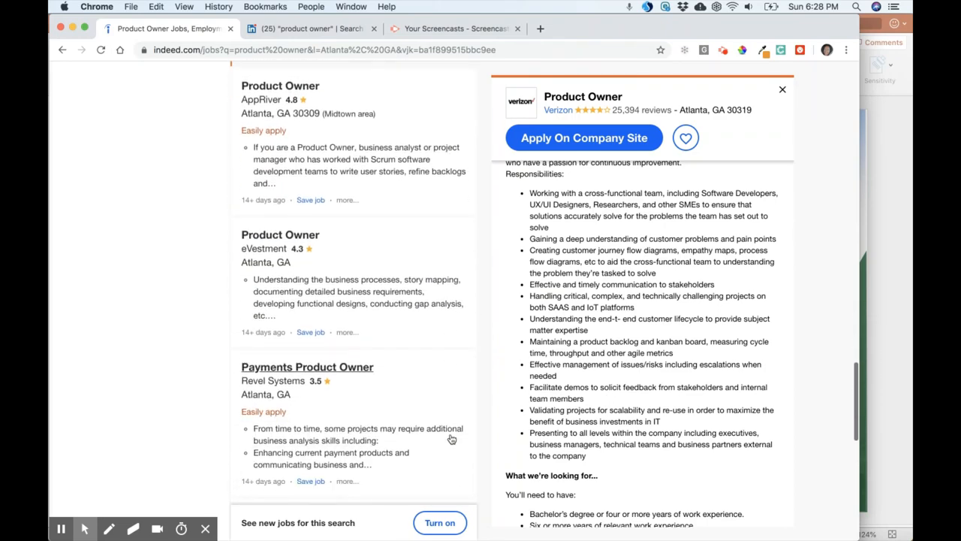
{"action": "scroll", "scroll_direction": "down", "scroll_amount": 3}
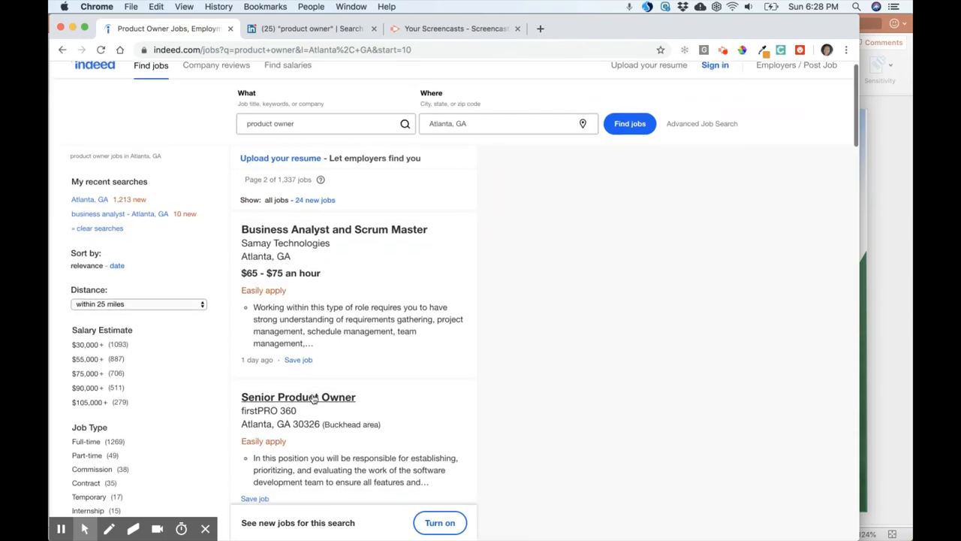
{"action": "scroll", "scroll_direction": "down", "scroll_amount": 3}
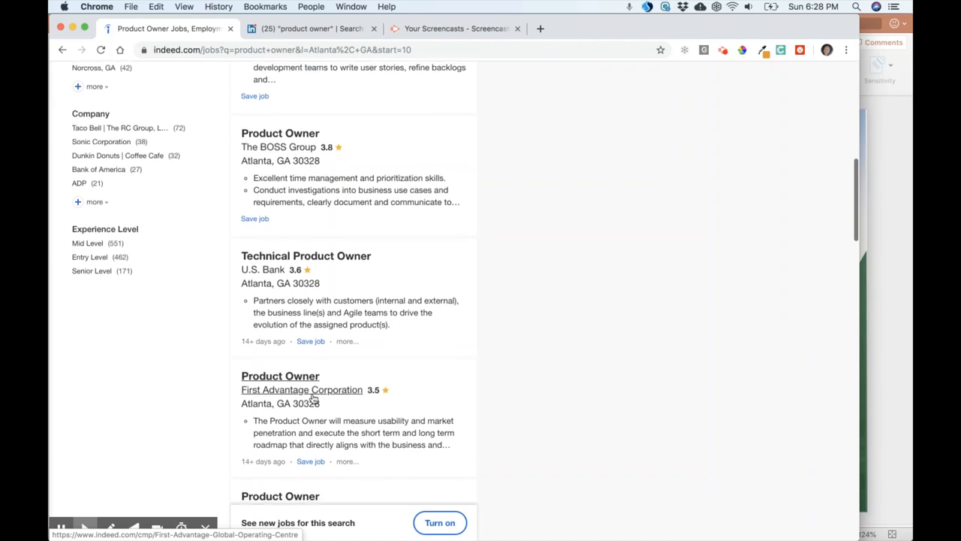
{"action": "scroll", "scroll_direction": "down", "scroll_amount": 3}
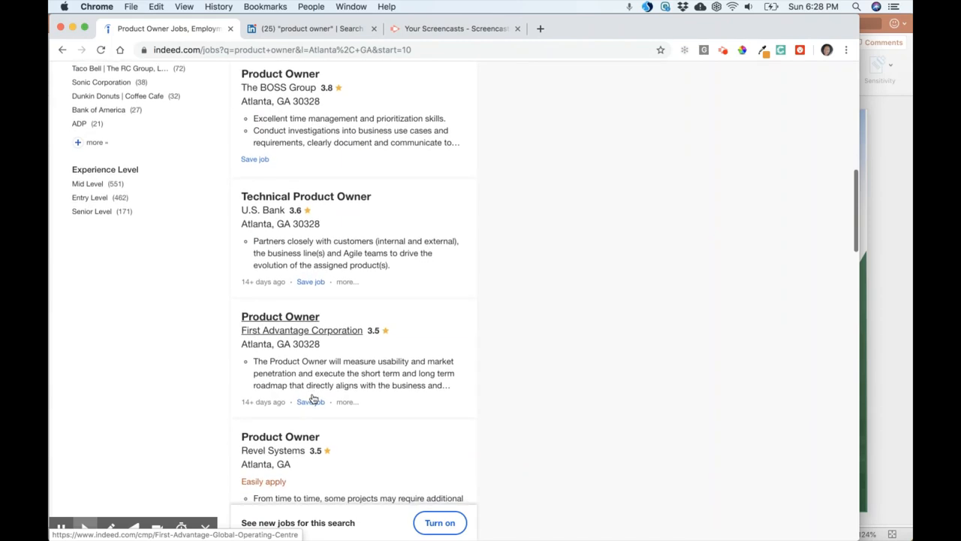
{"action": "scroll", "scroll_direction": "down", "scroll_amount": 3}
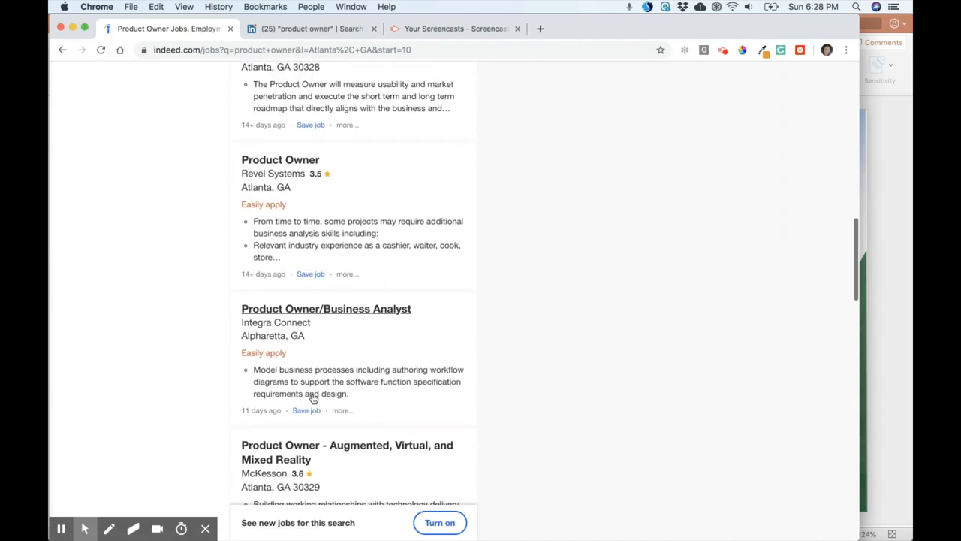
{"action": "scroll", "scroll_direction": "down", "scroll_amount": 3}
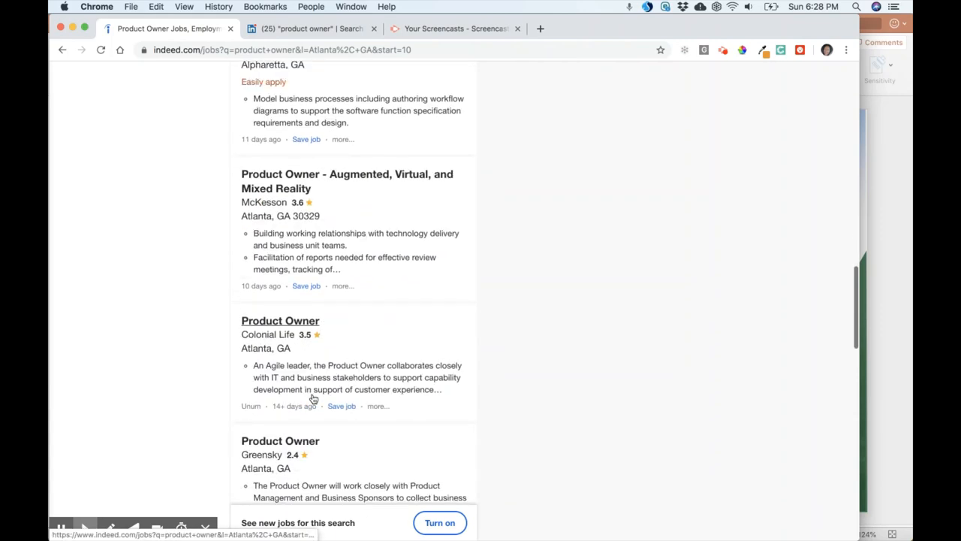
{"action": "scroll", "scroll_direction": "down", "scroll_amount": 3}
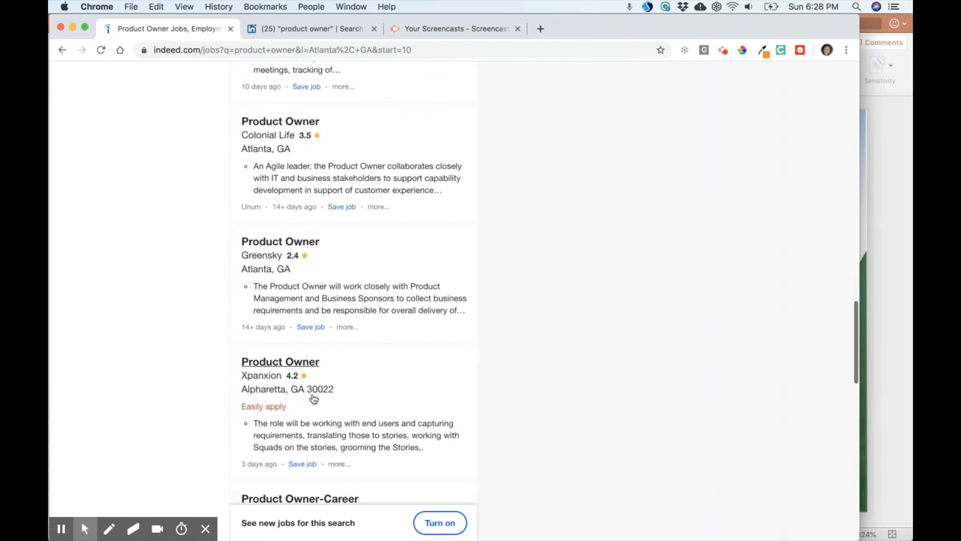
{"action": "scroll", "scroll_direction": "down", "scroll_amount": 3}
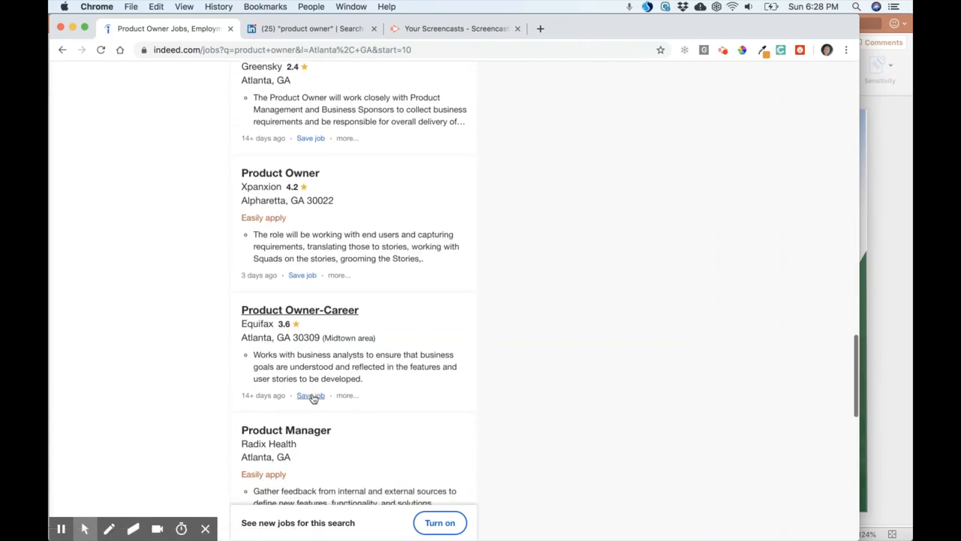
{"action": "mouse_move", "coordinate": [350, 326]}
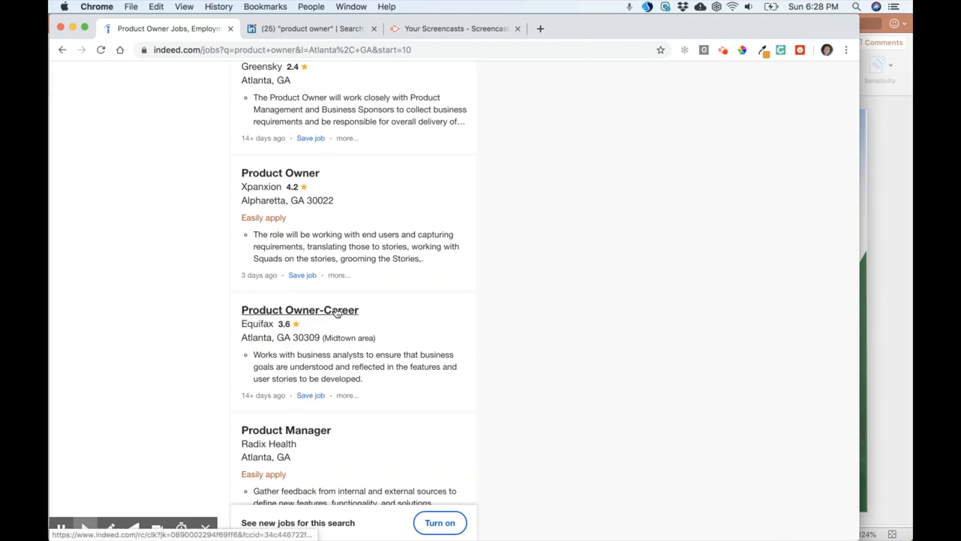
{"action": "mouse_move", "coordinate": [315, 318]}
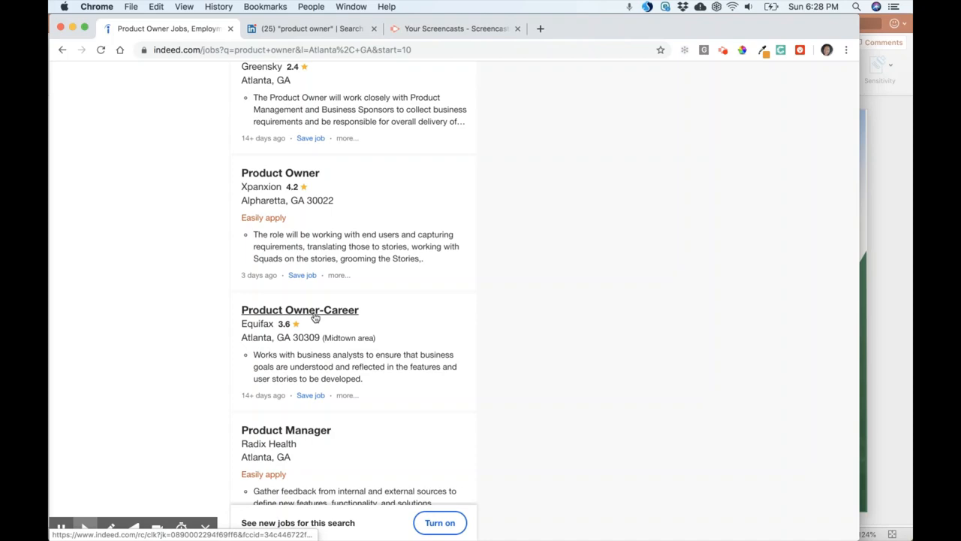
- Open Equifax's Product Owner-Career posting and scroll through its Responsibilities section
{"action": "left_click", "coordinate": [299, 310]}
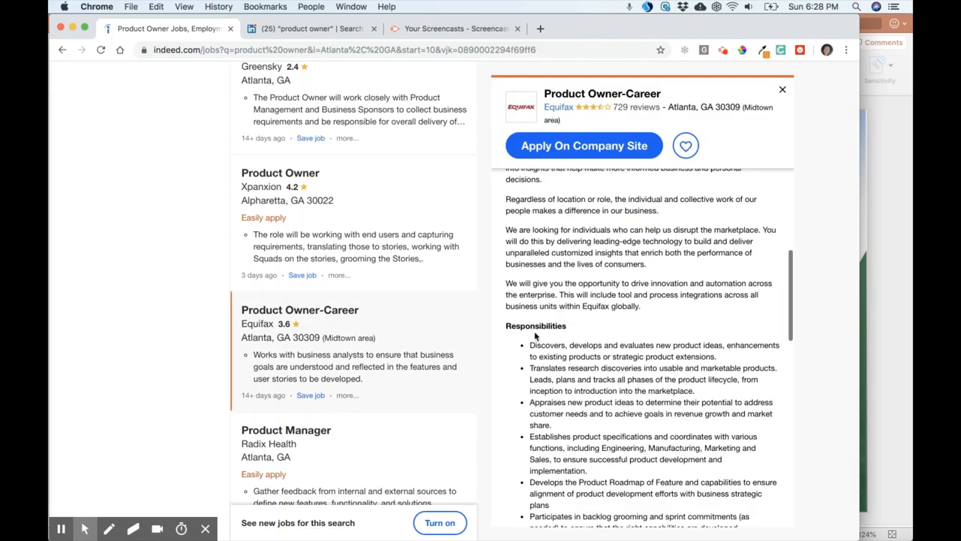
{"action": "mouse_move", "coordinate": [657, 353]}
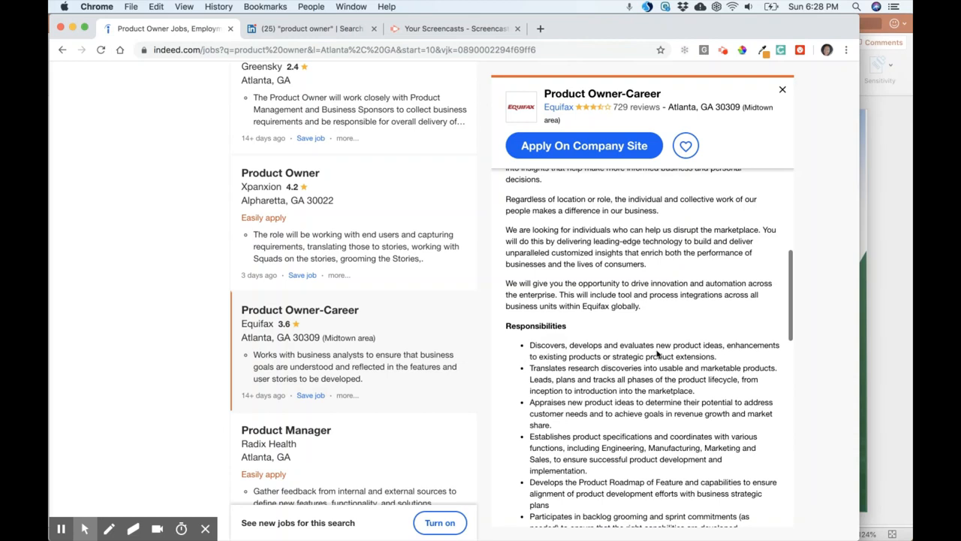
{"action": "mouse_move", "coordinate": [593, 347]}
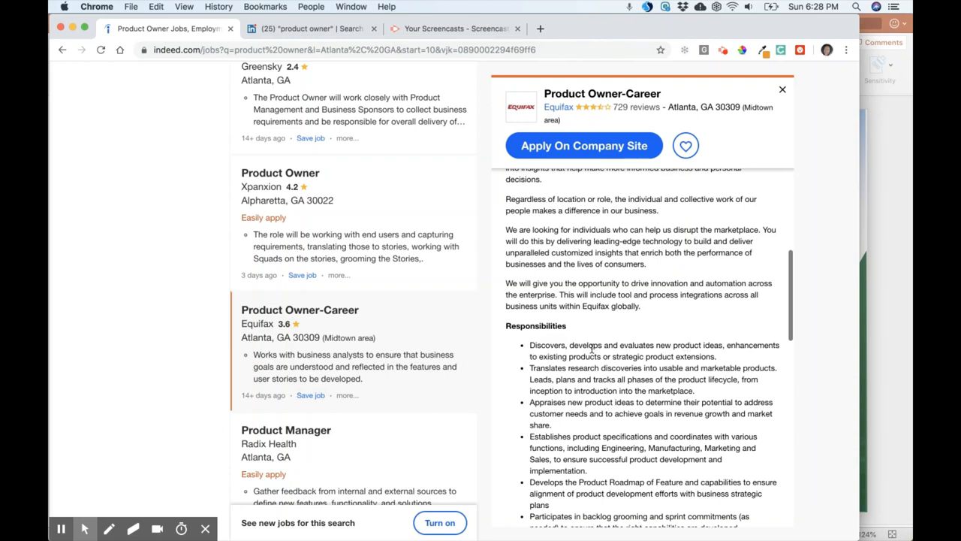
{"action": "mouse_move", "coordinate": [638, 358]}
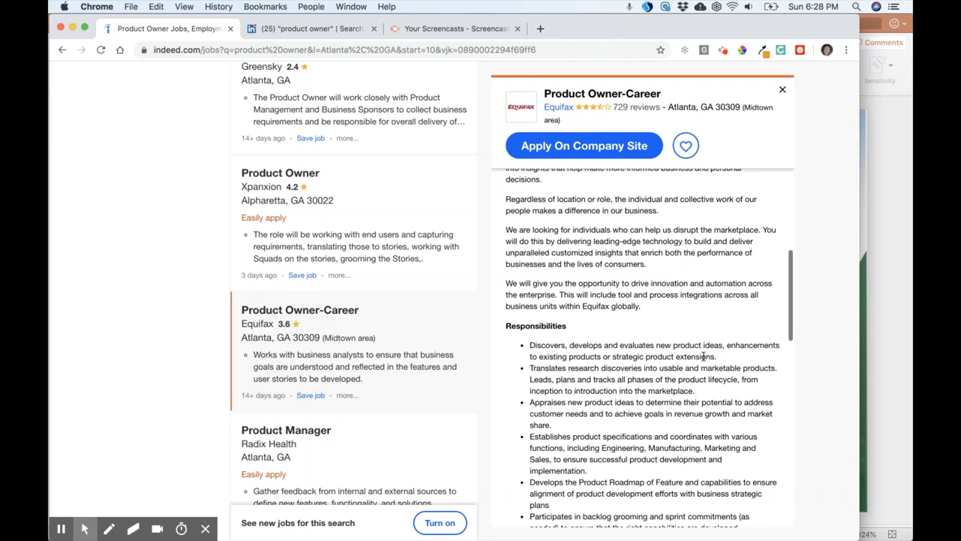
{"action": "mouse_move", "coordinate": [601, 374]}
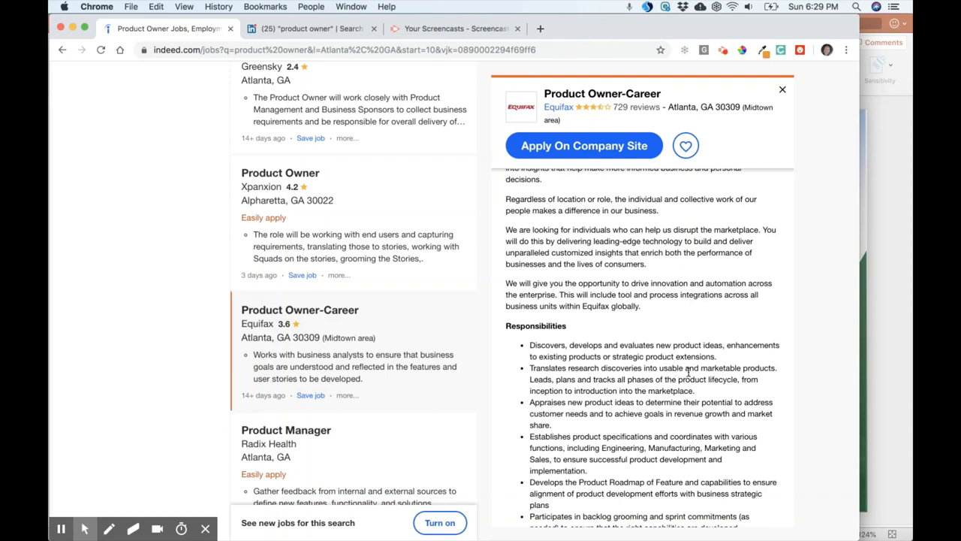
{"action": "mouse_move", "coordinate": [572, 383]}
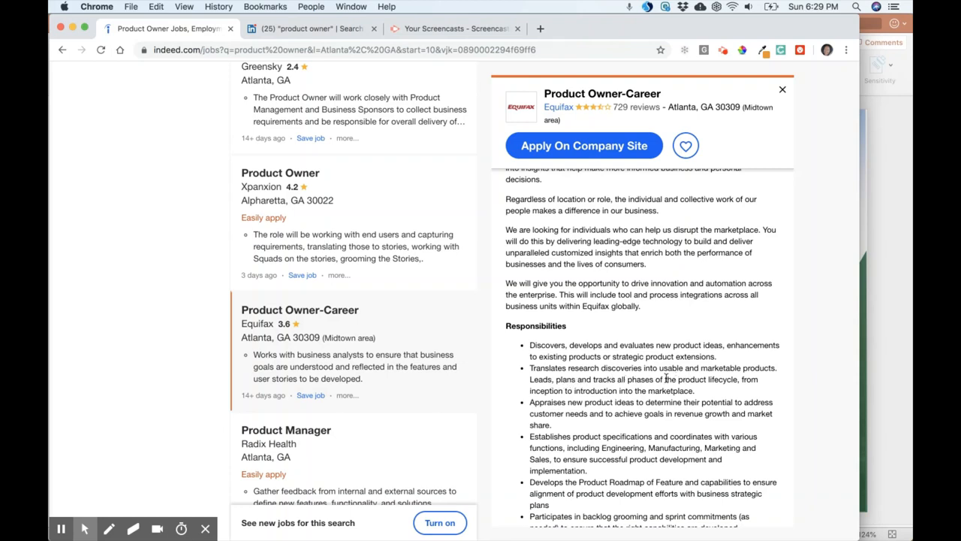
{"action": "scroll", "scroll_direction": "down", "scroll_amount": 3}
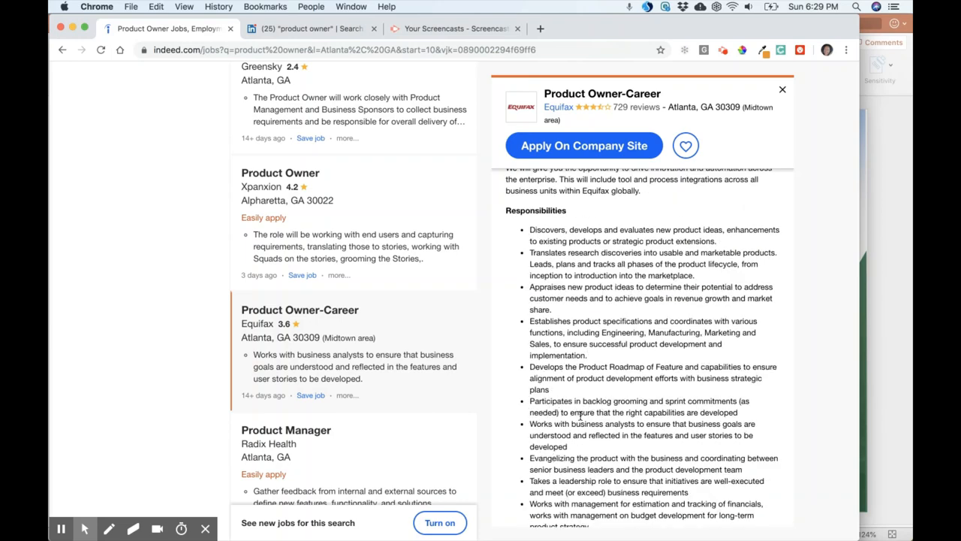
{"action": "mouse_move", "coordinate": [577, 455]}
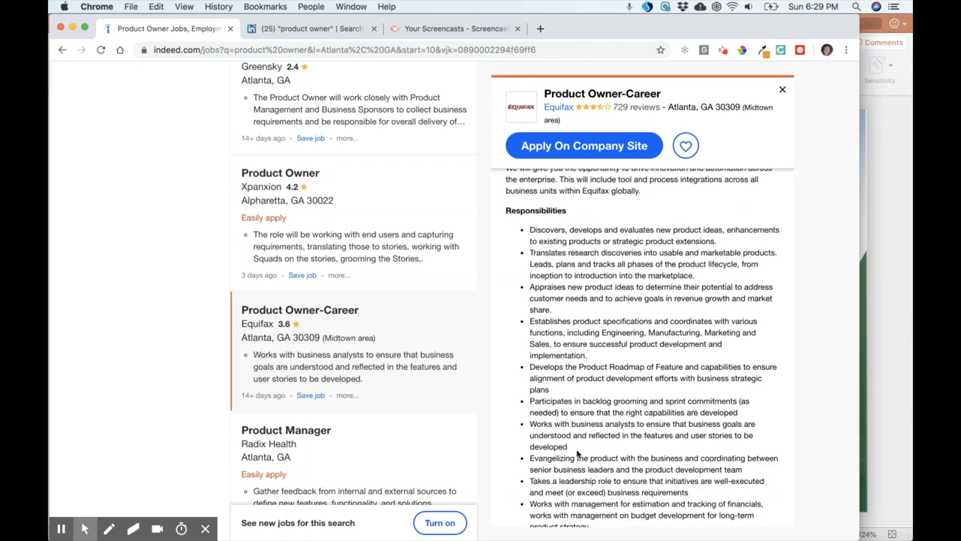
{"action": "scroll", "scroll_direction": "down", "scroll_amount": 3}
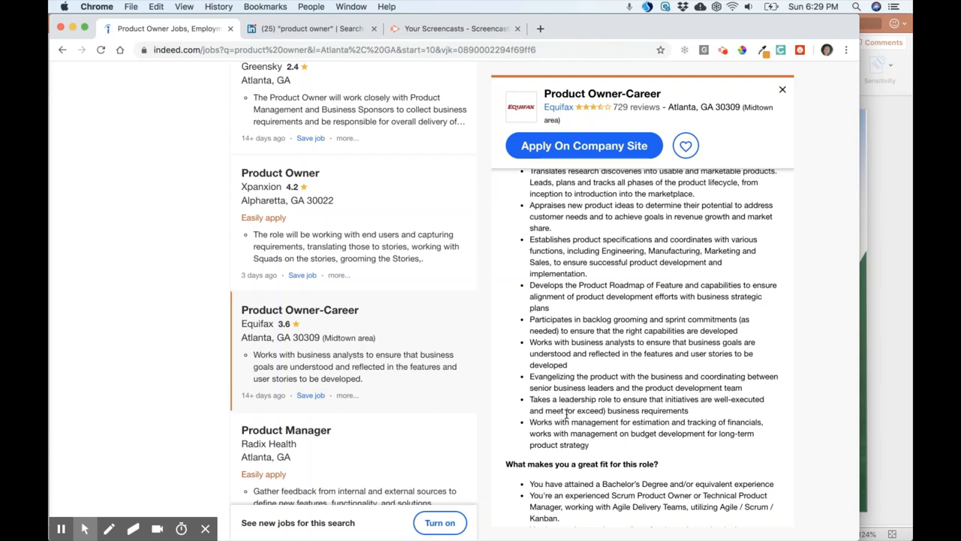
{"action": "mouse_move", "coordinate": [634, 418]}
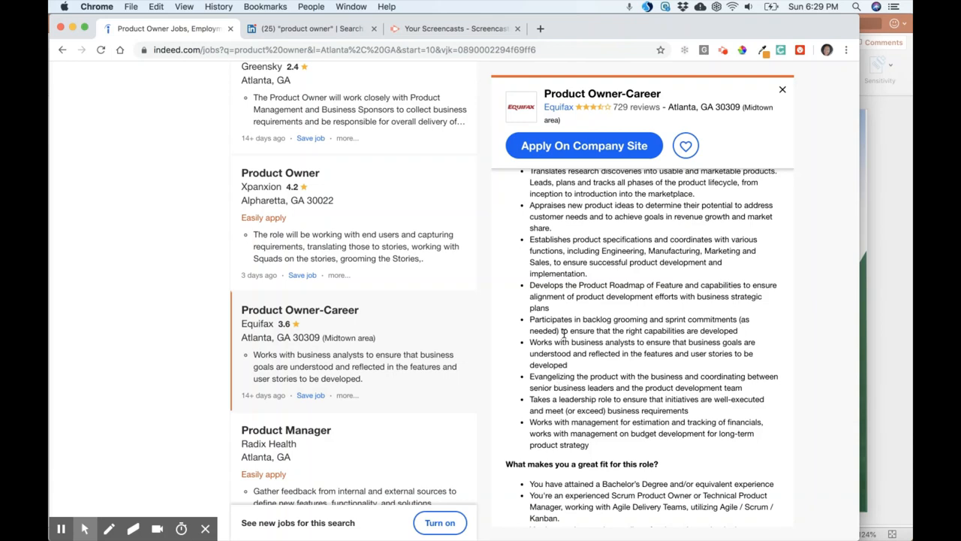
{"action": "mouse_move", "coordinate": [582, 383]}
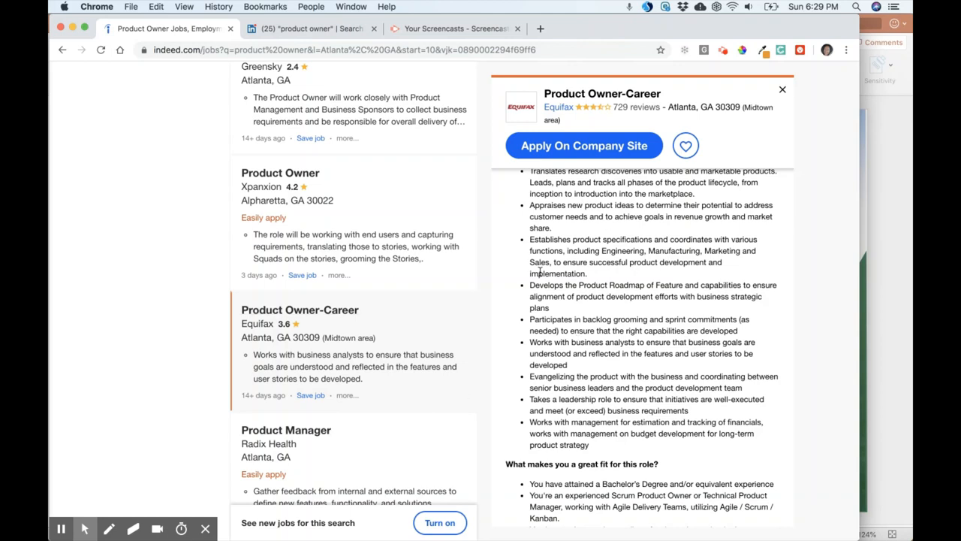
{"action": "mouse_move", "coordinate": [551, 262]}
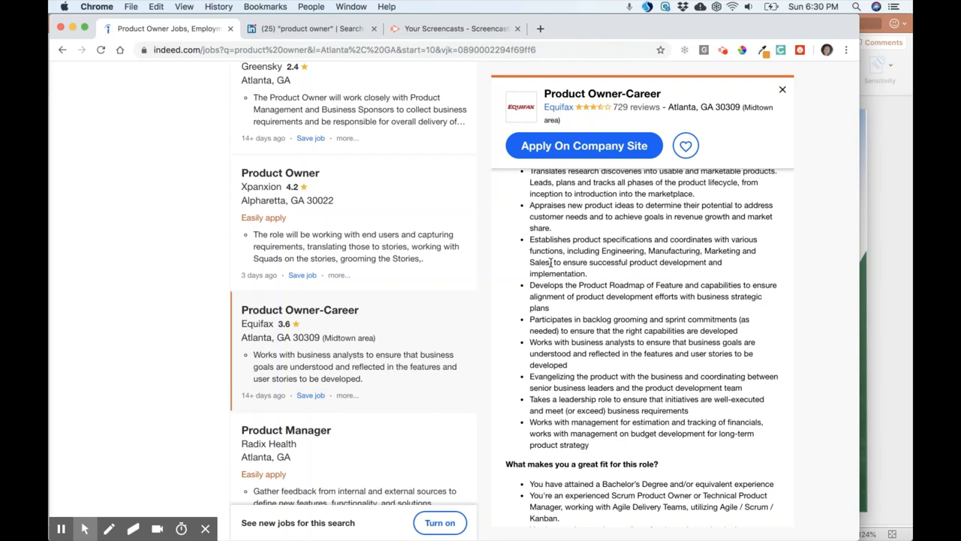
{"action": "scroll", "scroll_direction": "down", "scroll_amount": 3}
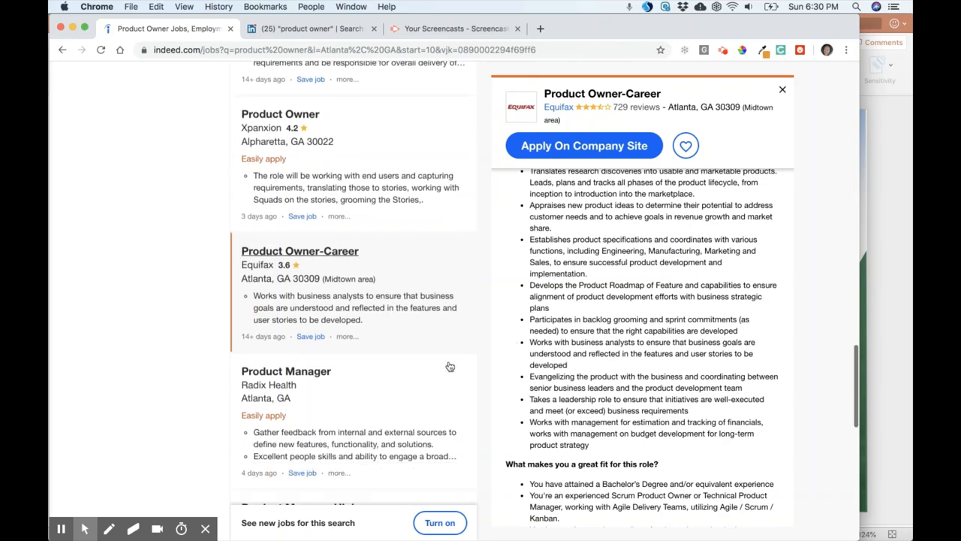
{"action": "scroll", "scroll_direction": "down", "scroll_amount": 3}
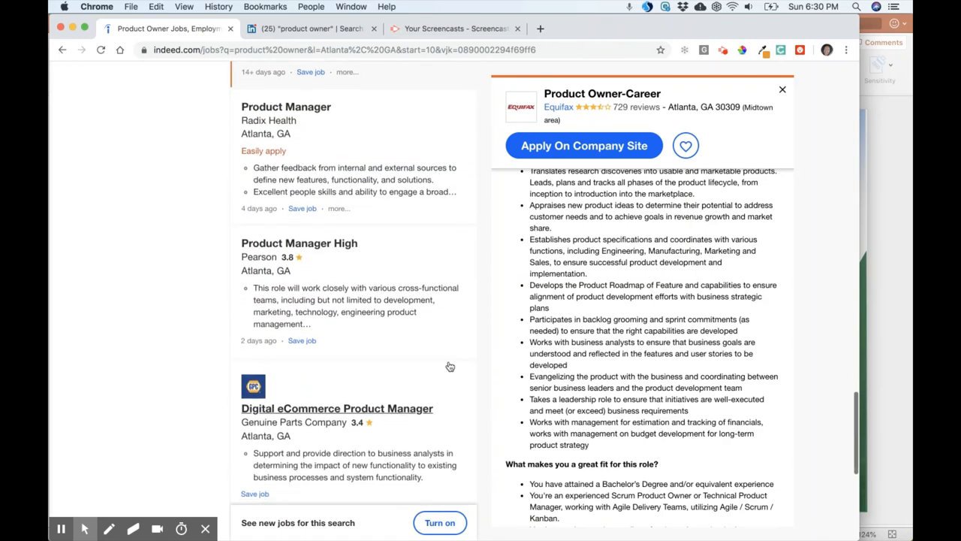
{"action": "scroll", "scroll_direction": "down", "scroll_amount": 3}
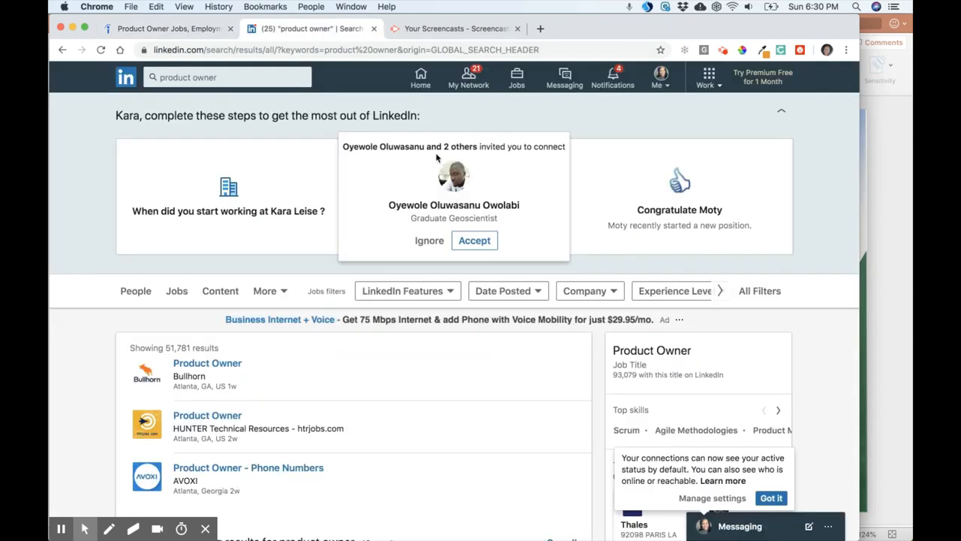
- Search LinkedIn Jobs for 'Product Owner' and scroll the results
{"action": "left_click", "coordinate": [217, 77]}
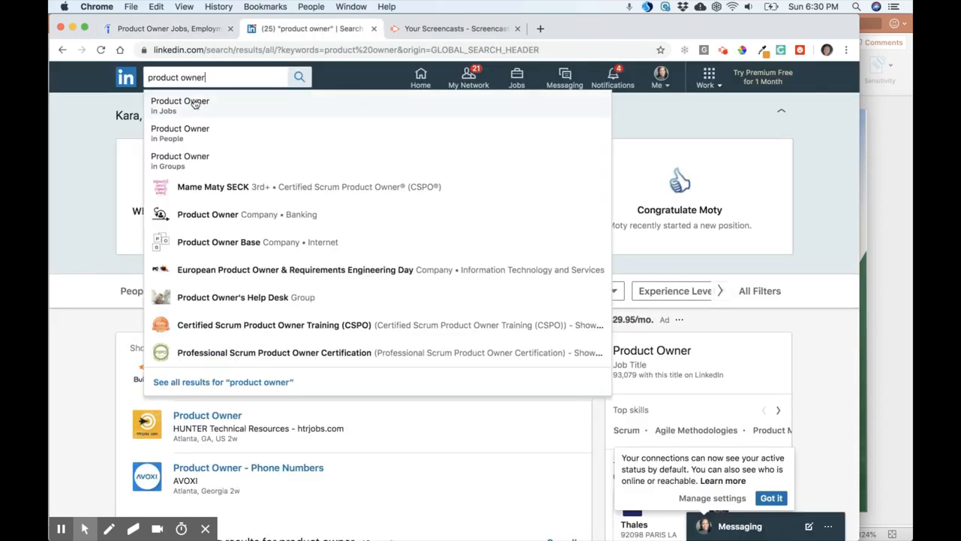
{"action": "left_click", "coordinate": [180, 105]}
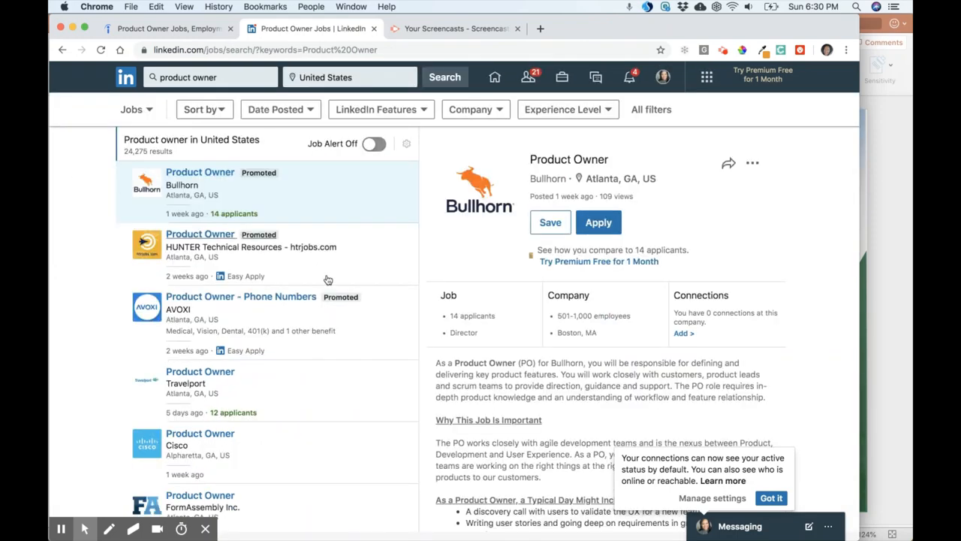
{"action": "mouse_move", "coordinate": [256, 317]}
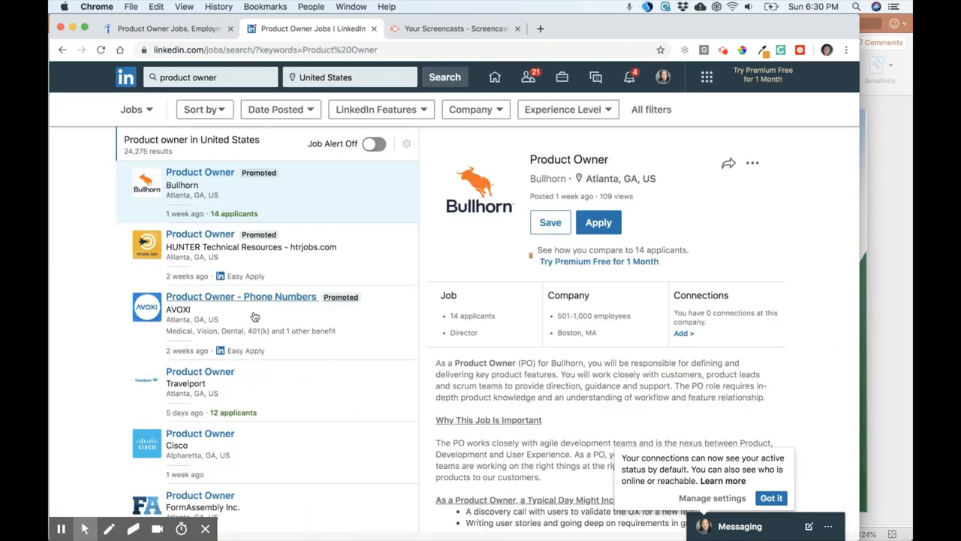
{"action": "scroll", "scroll_direction": "down", "scroll_amount": 3}
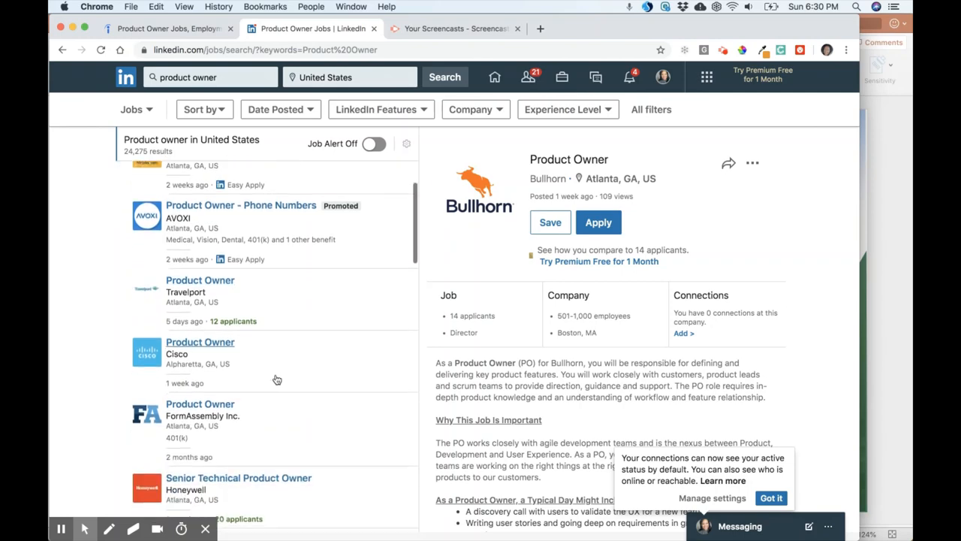
- Open Cisco's Alpharetta Product Owner posting and scroll to 'Who You Are'
{"action": "left_click", "coordinate": [200, 341]}
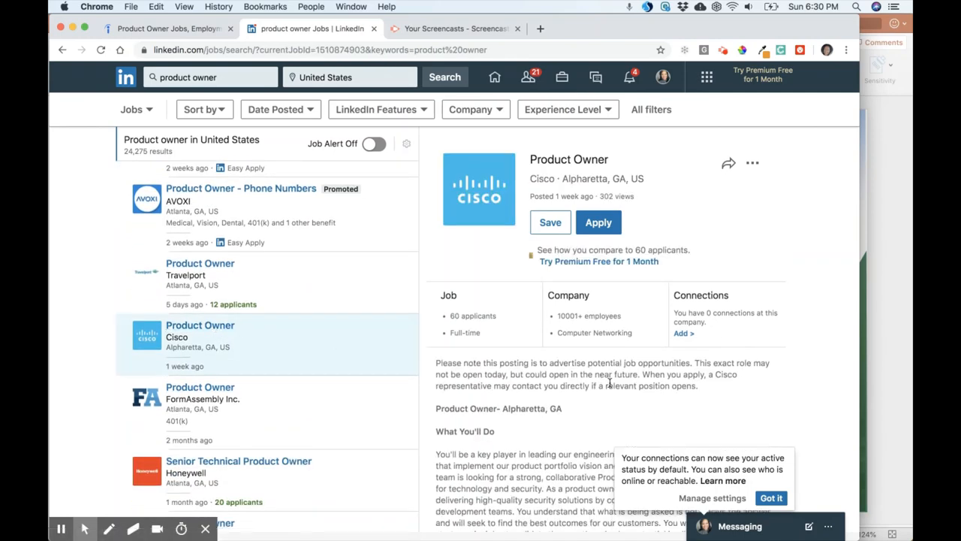
{"action": "scroll", "scroll_direction": "down", "scroll_amount": 3}
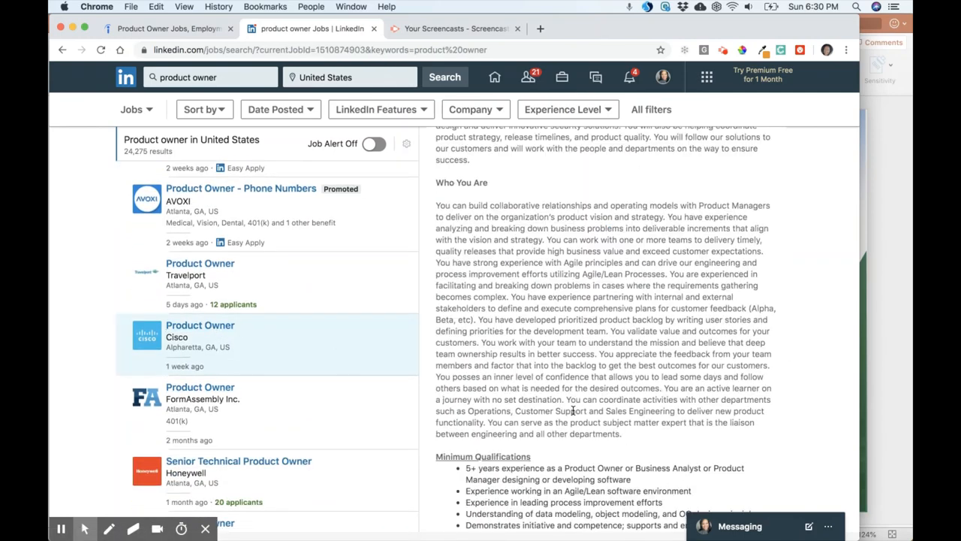
{"action": "scroll", "scroll_direction": "down", "scroll_amount": 3}
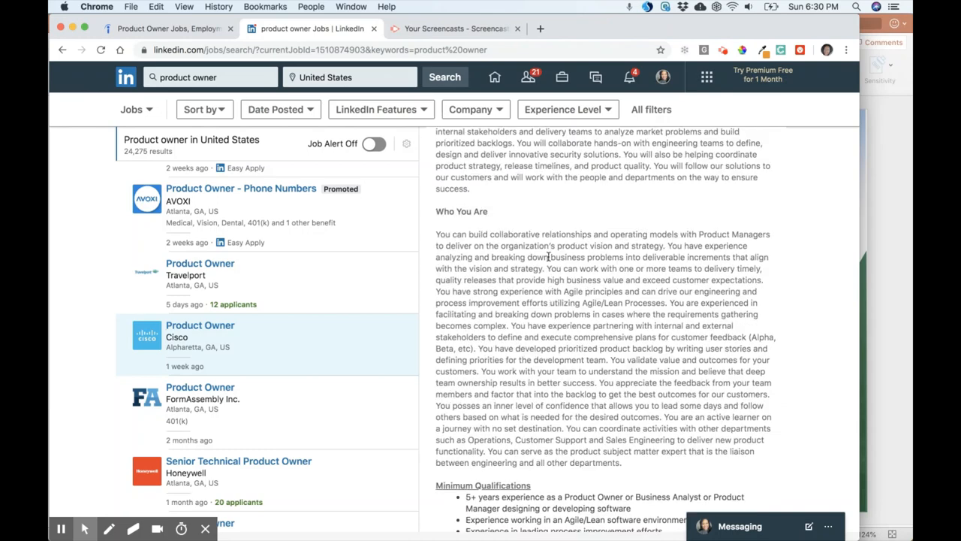
{"action": "mouse_move", "coordinate": [698, 234]}
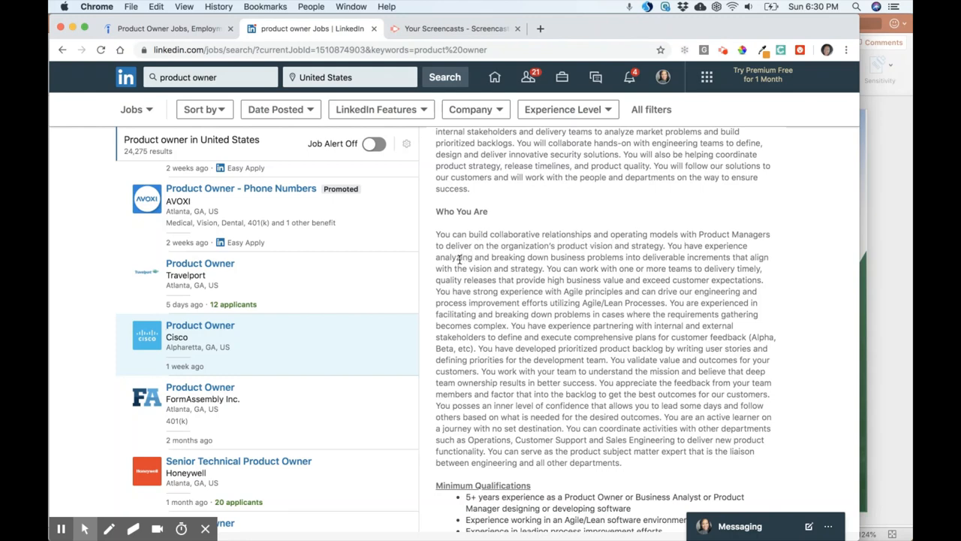
{"action": "mouse_move", "coordinate": [676, 258]}
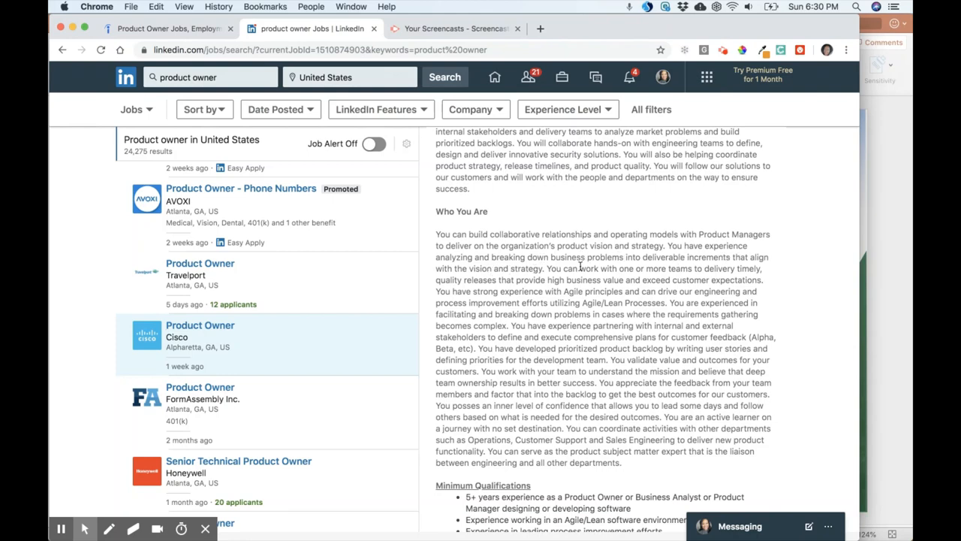
{"action": "mouse_move", "coordinate": [697, 272]}
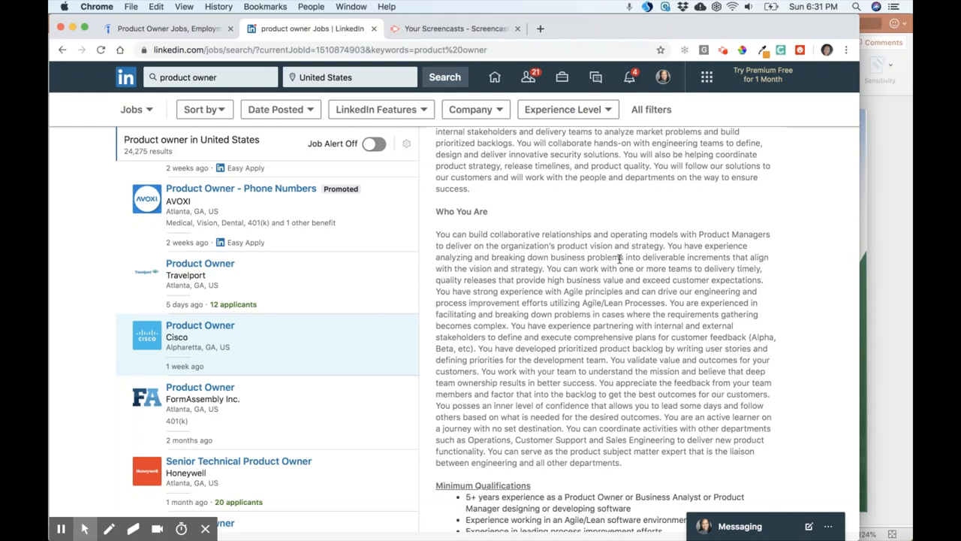
{"action": "mouse_move", "coordinate": [517, 283]}
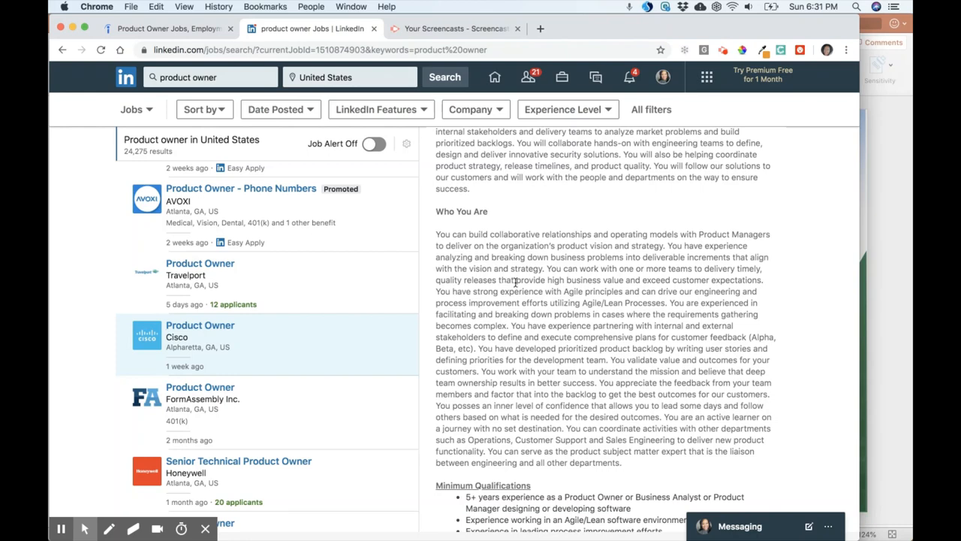
{"action": "mouse_move", "coordinate": [655, 282]}
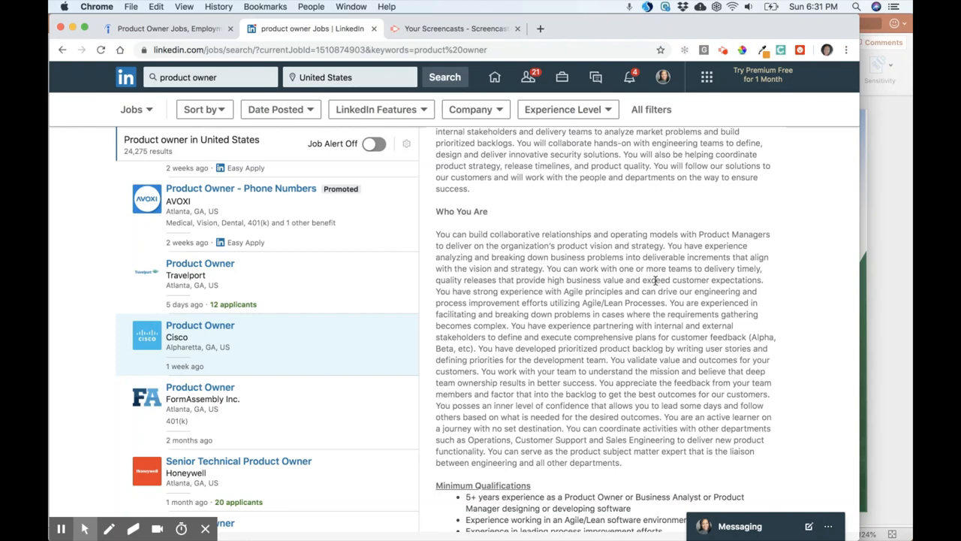
{"action": "mouse_move", "coordinate": [705, 279]}
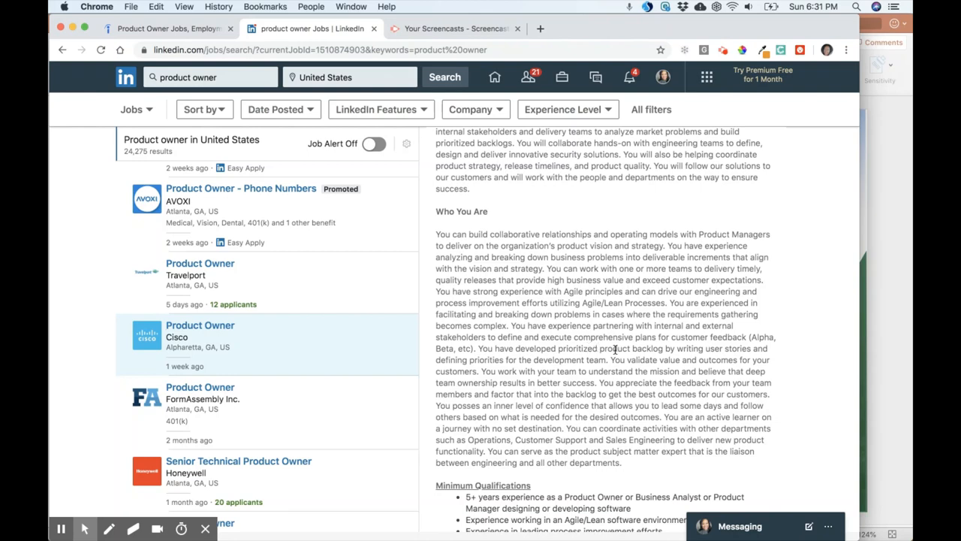
{"action": "mouse_move", "coordinate": [755, 349]}
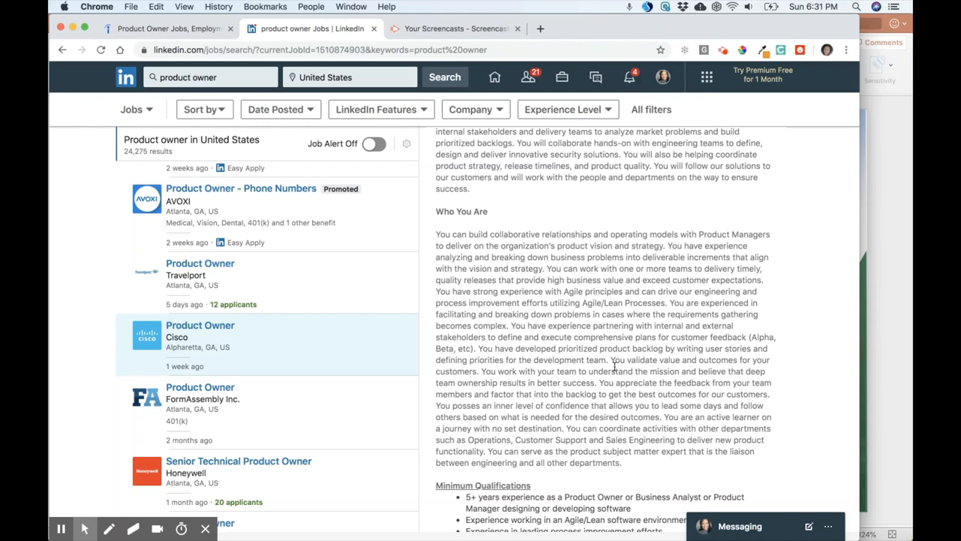
{"action": "mouse_move", "coordinate": [546, 384]}
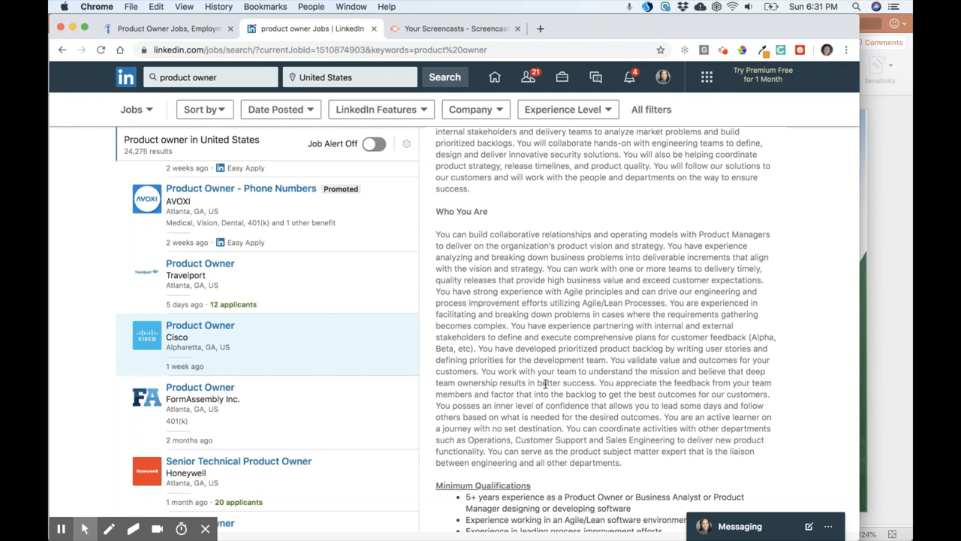
{"action": "mouse_move", "coordinate": [700, 379]}
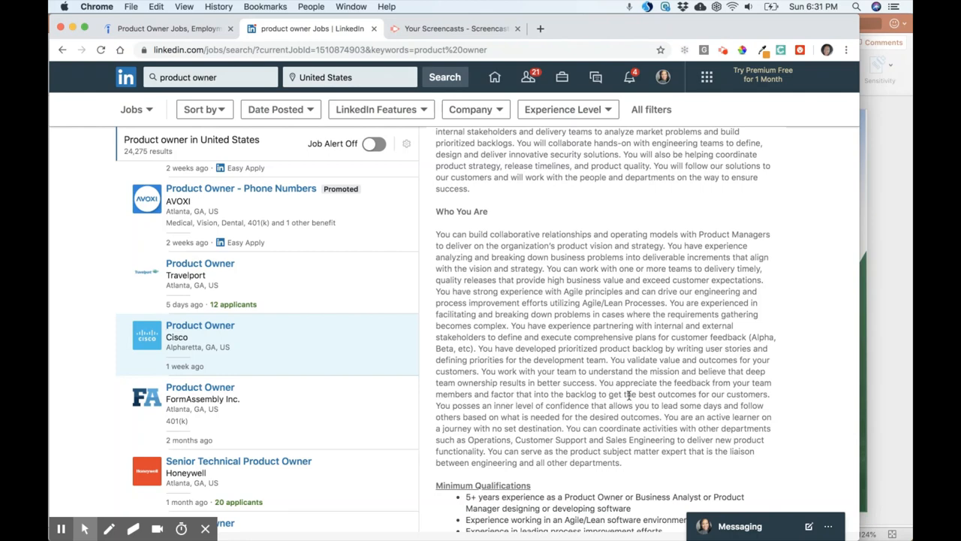
{"action": "mouse_move", "coordinate": [713, 394]}
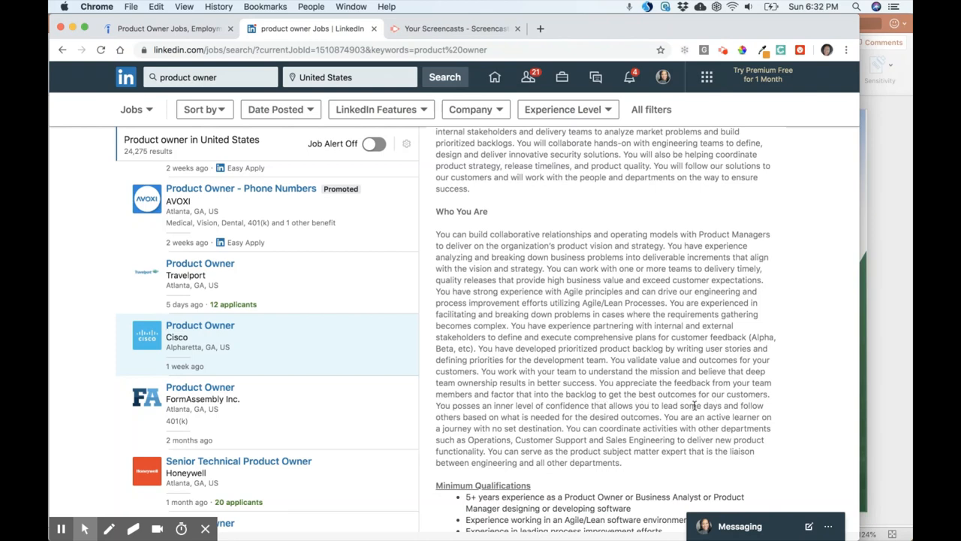
{"action": "mouse_move", "coordinate": [487, 417]}
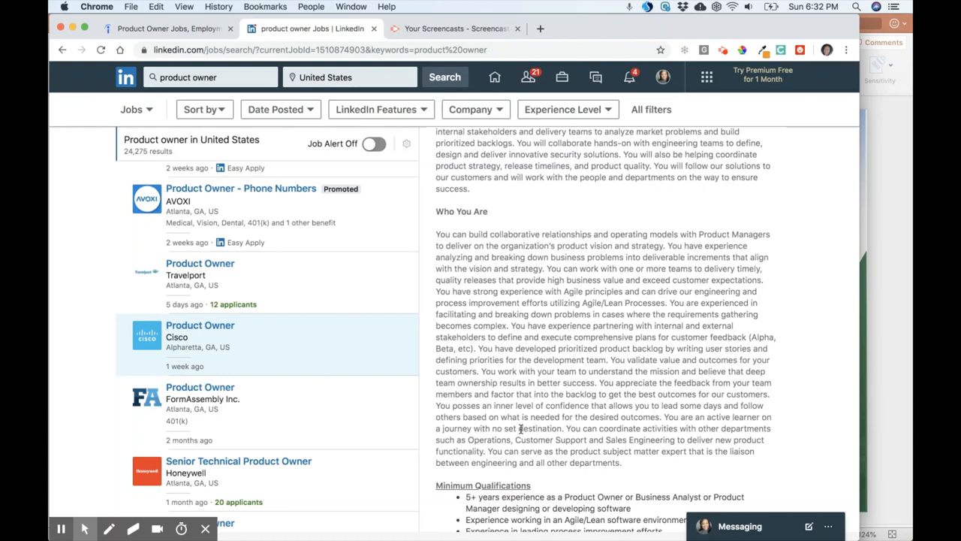
{"action": "mouse_move", "coordinate": [597, 425]}
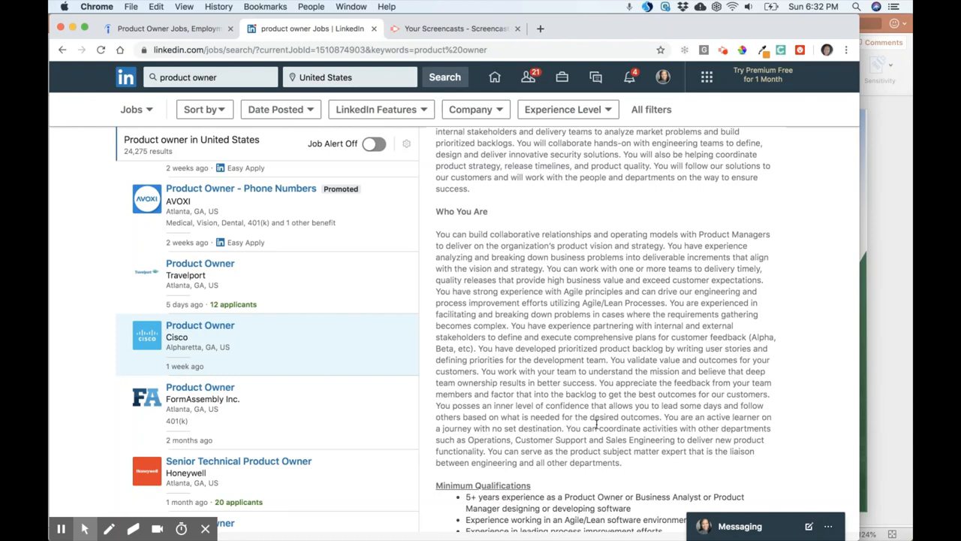
{"action": "mouse_move", "coordinate": [512, 369]}
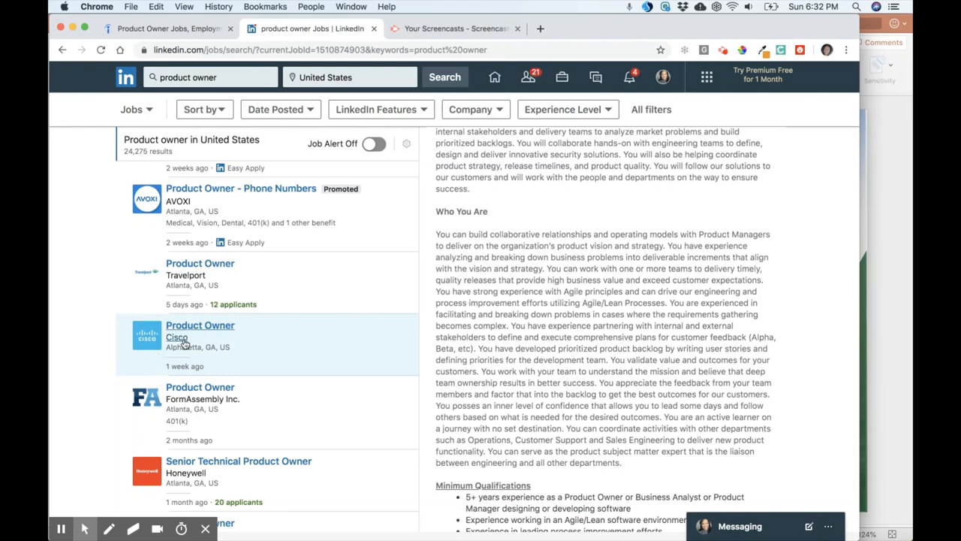
- Scroll the LinkedIn results list past Equifax's posting to the bottom of page 1
{"action": "scroll", "scroll_direction": "down", "scroll_amount": 3}
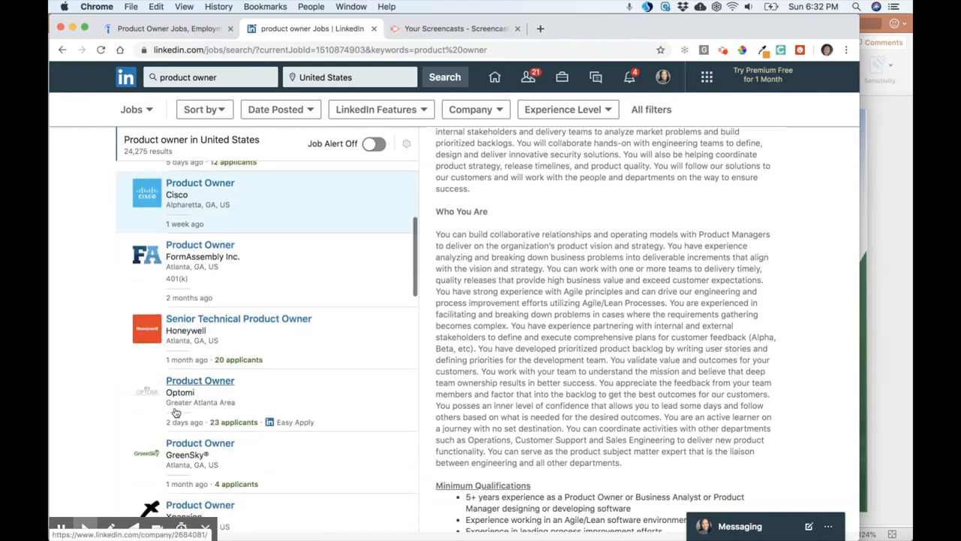
{"action": "scroll", "scroll_direction": "down", "scroll_amount": 3}
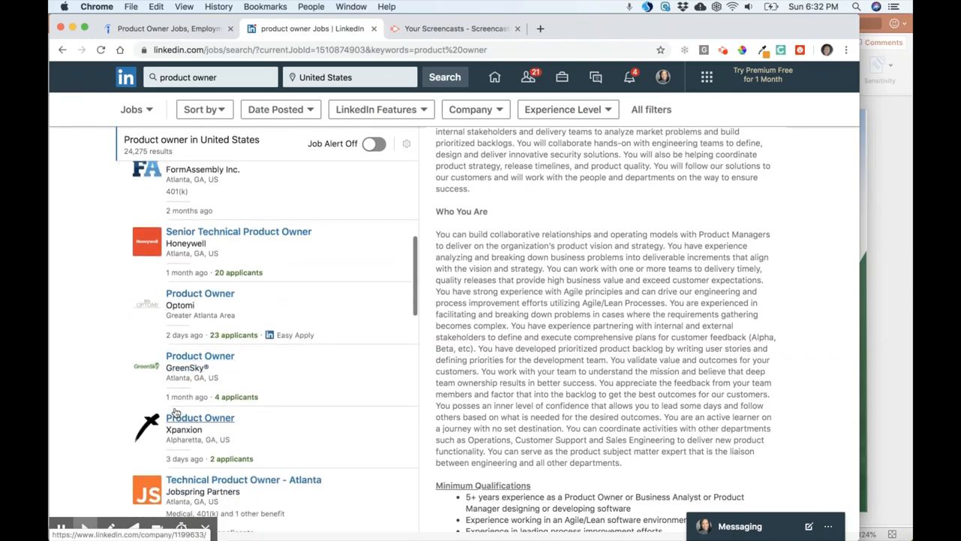
{"action": "scroll", "scroll_direction": "down", "scroll_amount": 3}
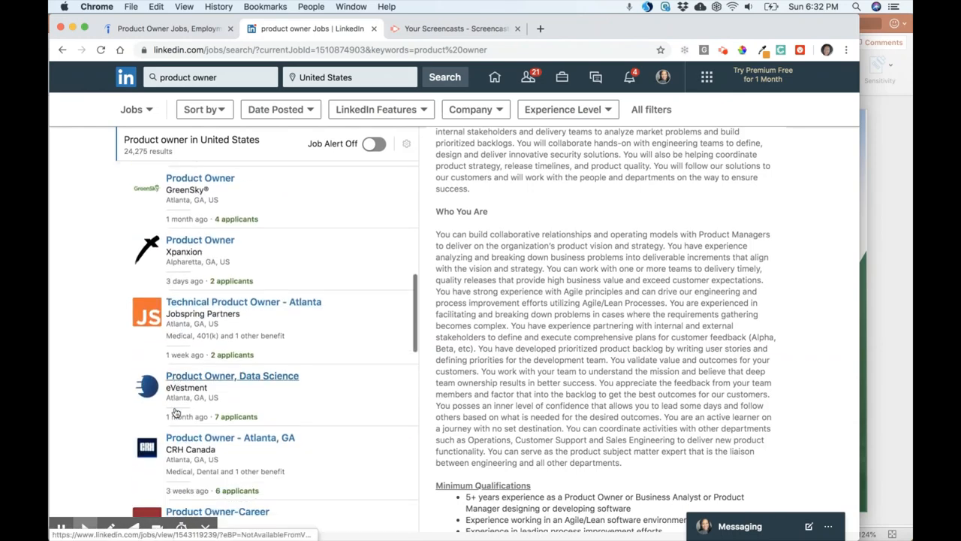
{"action": "scroll", "scroll_direction": "down", "scroll_amount": 3}
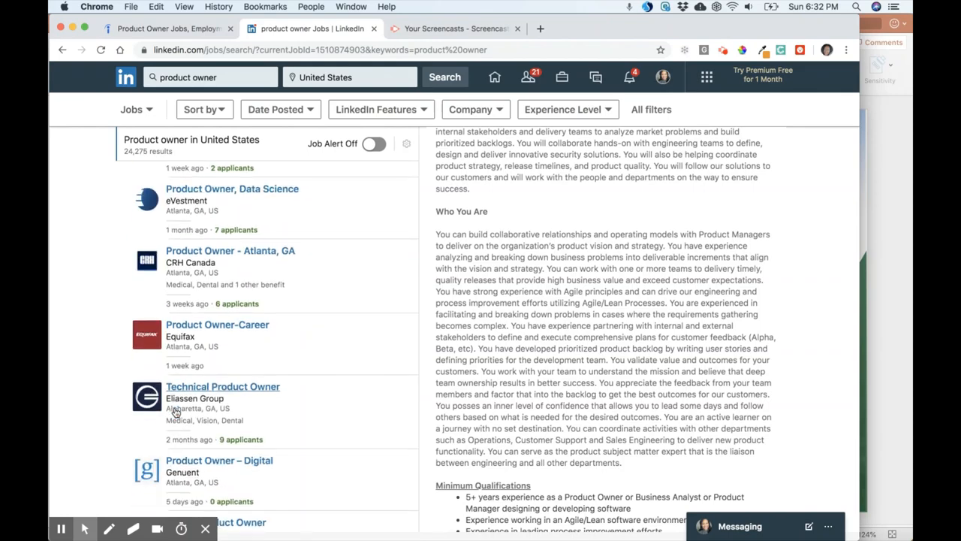
{"action": "scroll", "scroll_direction": "down", "scroll_amount": 3}
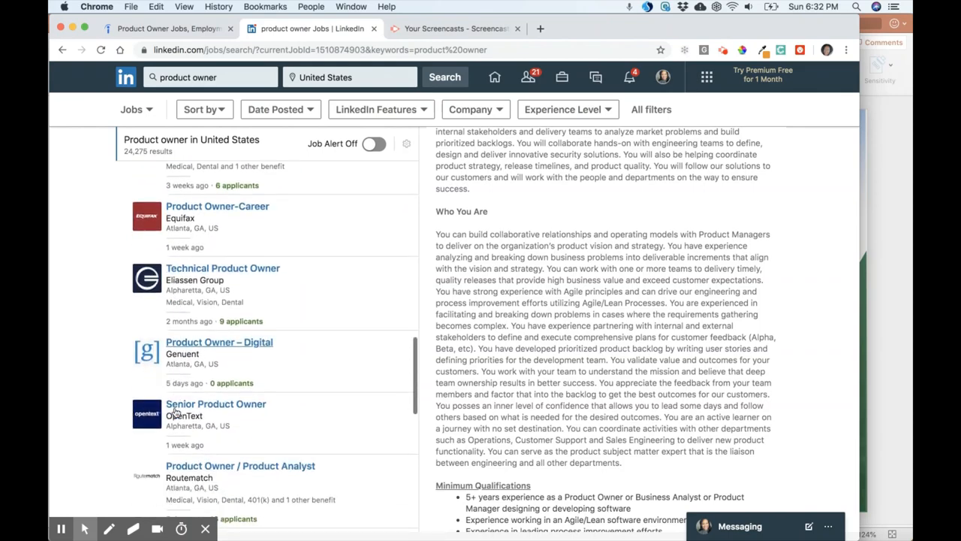
{"action": "scroll", "scroll_direction": "down", "scroll_amount": 3}
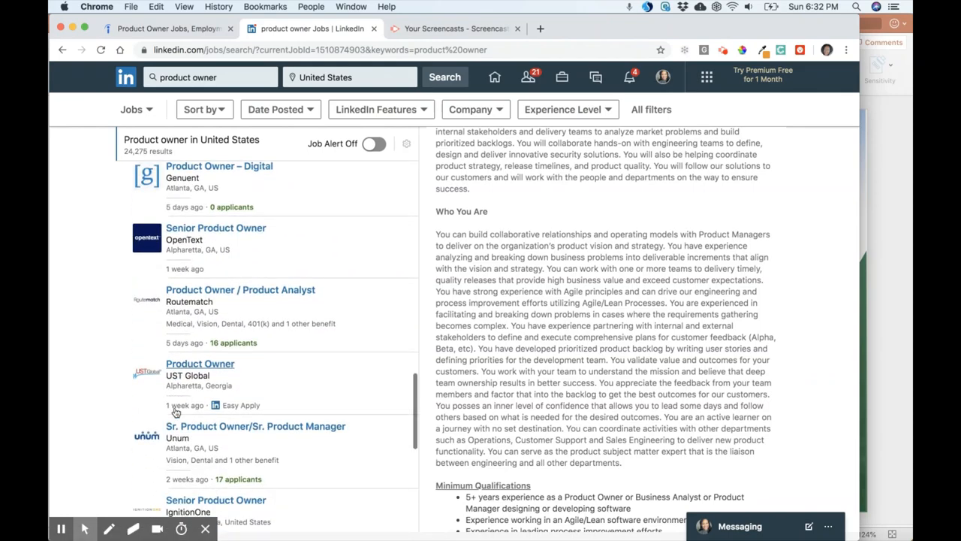
{"action": "scroll", "scroll_direction": "down", "scroll_amount": 3}
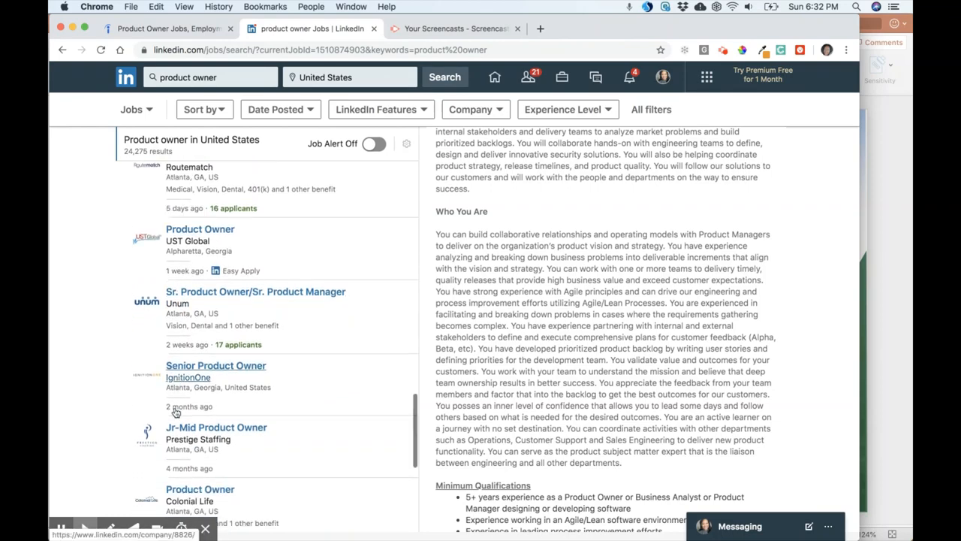
{"action": "scroll", "scroll_direction": "down", "scroll_amount": 3}
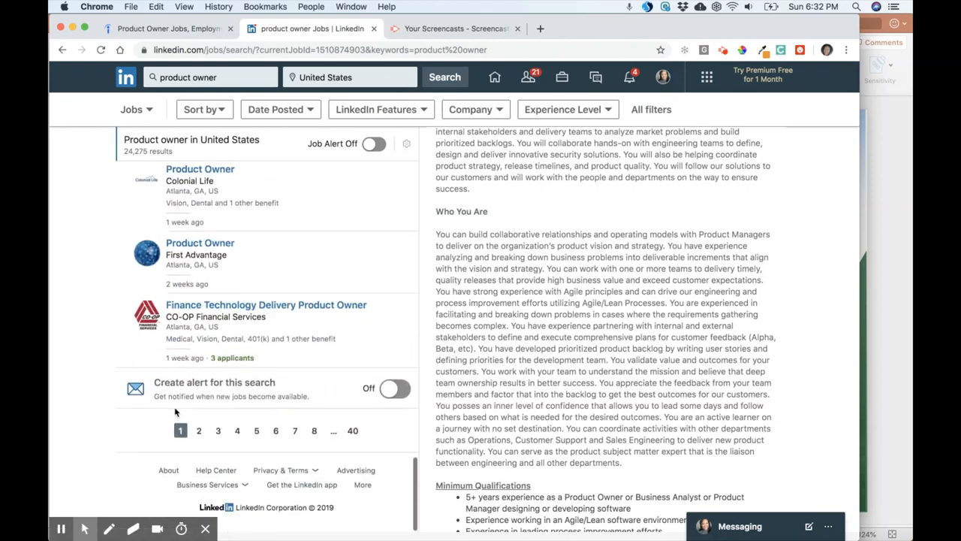